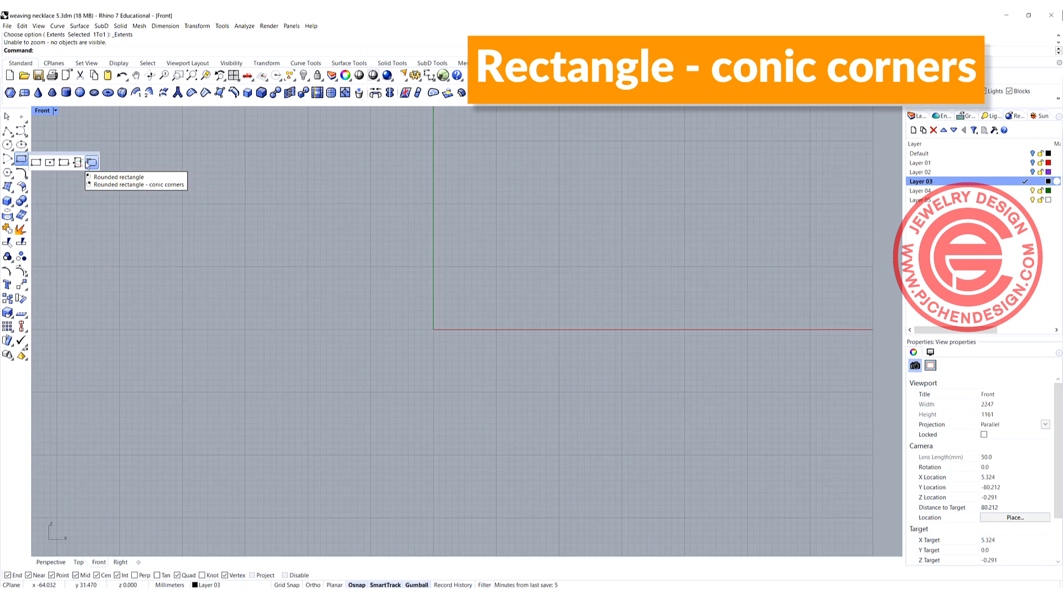
Step: Draw a conic-corner rounded rectangle from the origin, set its rho, and centre it on the origin
click(90, 161)
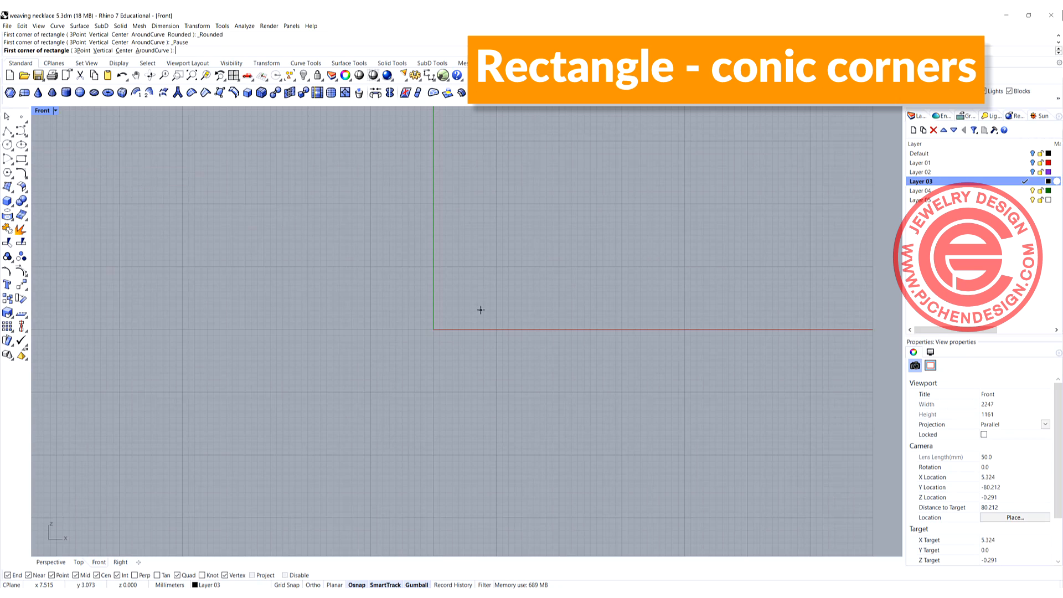
click(434, 329)
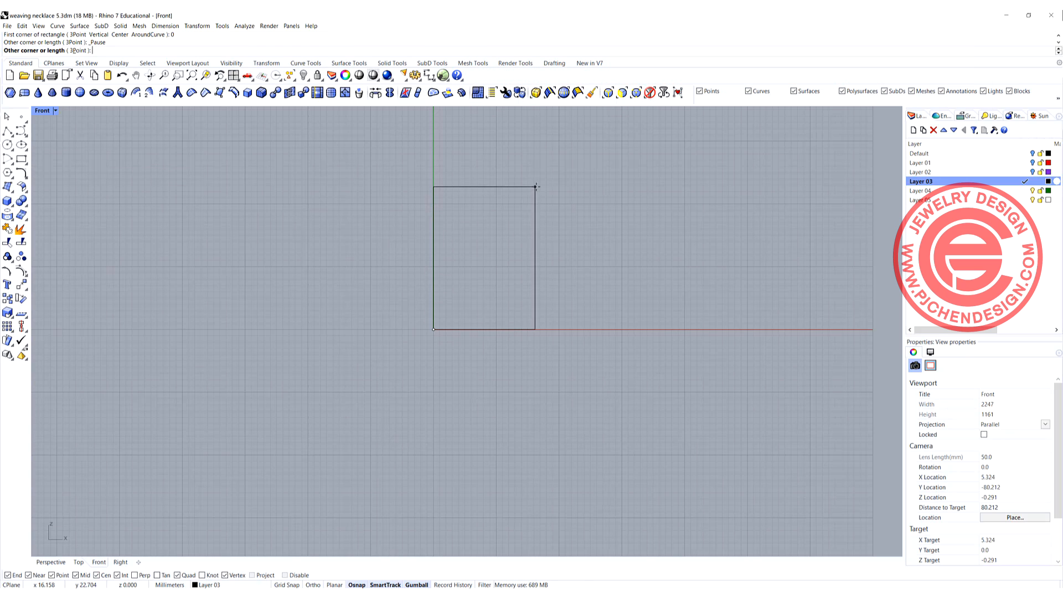
mouse_move(562, 147)
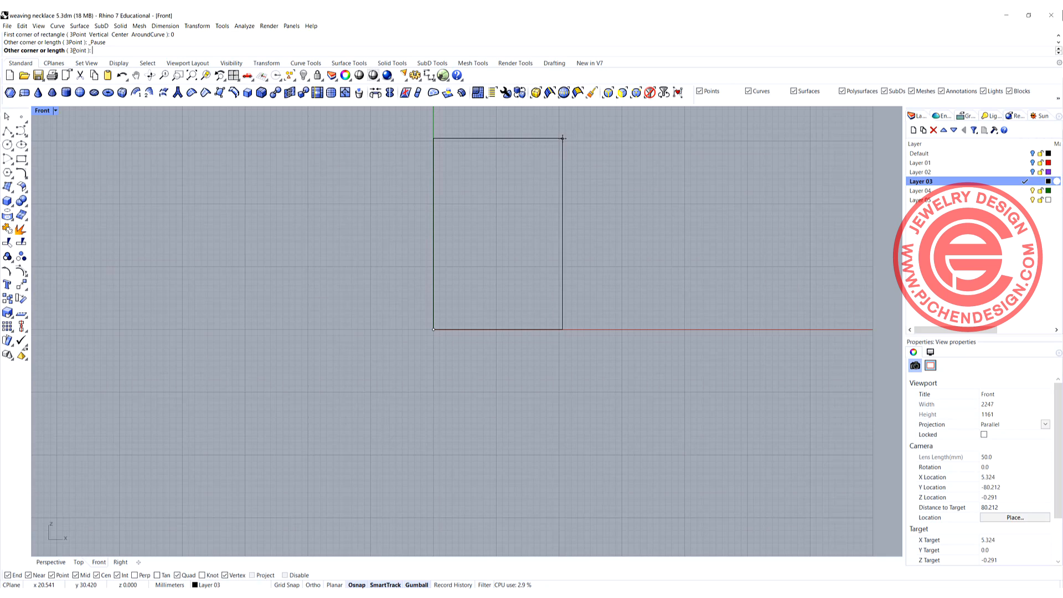
click(559, 140)
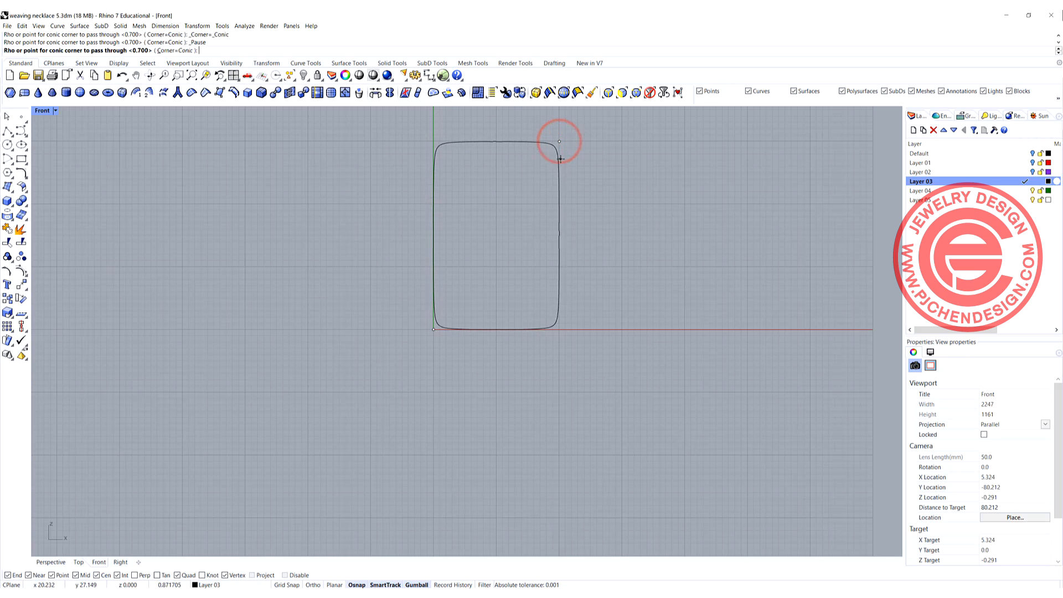
click(561, 159)
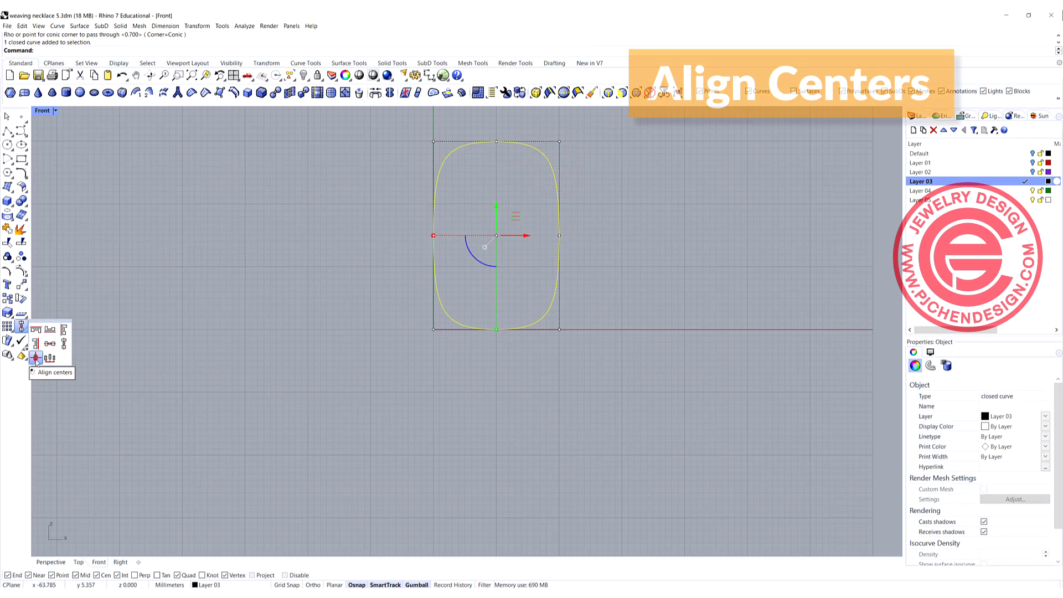
click(36, 358)
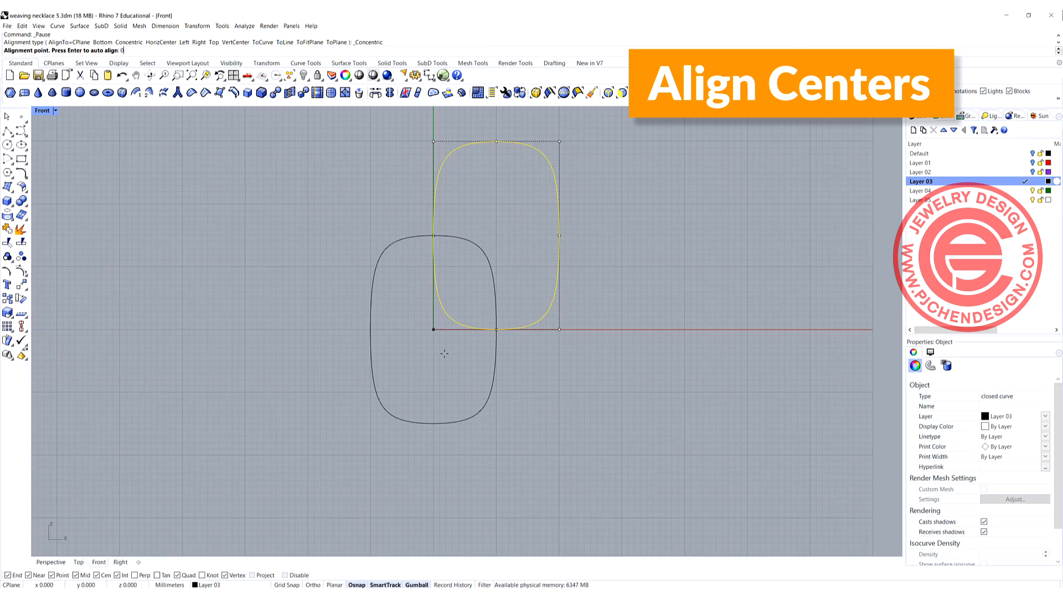
key(ctrl+z)
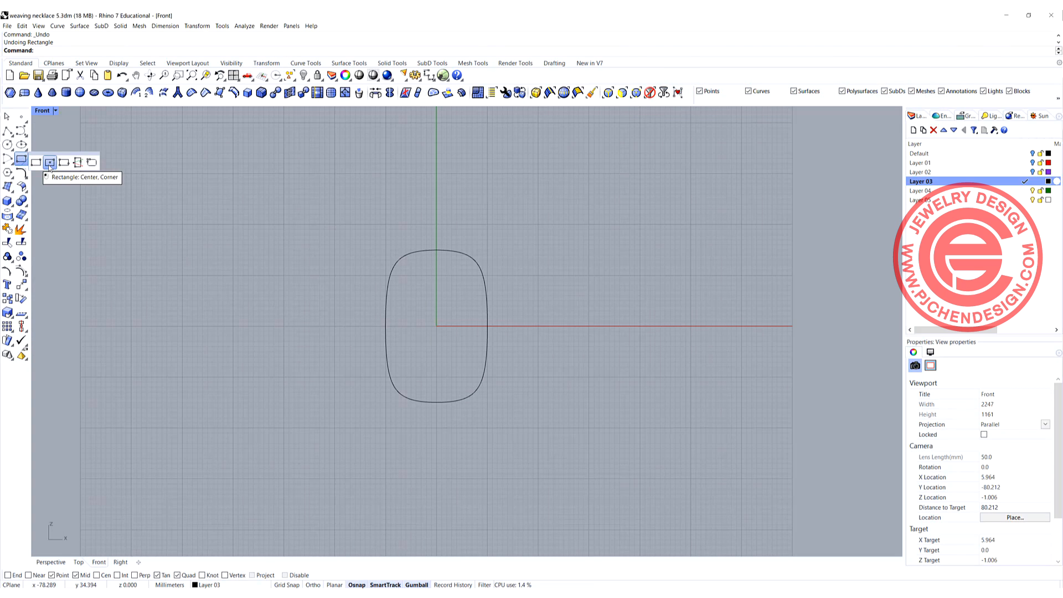
Step: Draw a larger centre-corner rectangle around the rounded shape, explode it, and select its top edge
click(49, 163)
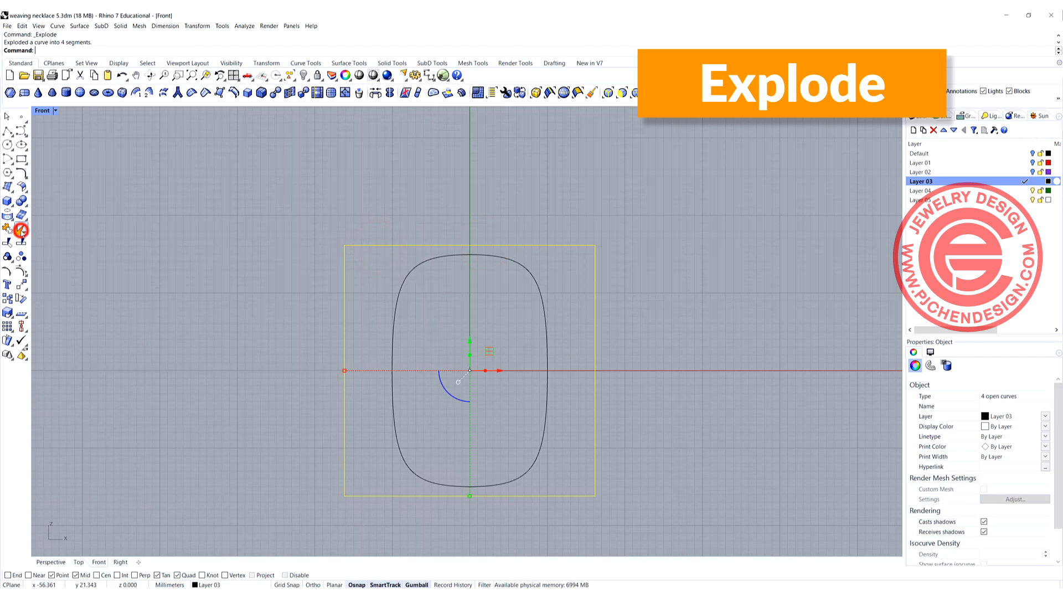
click(515, 346)
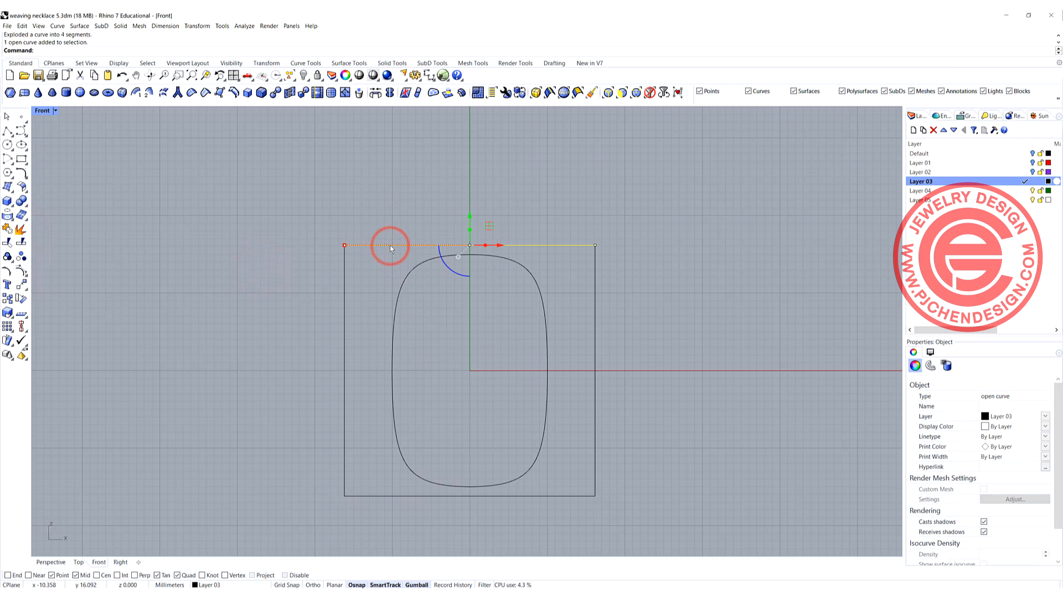
mouse_move(543, 288)
text(Rebuild)
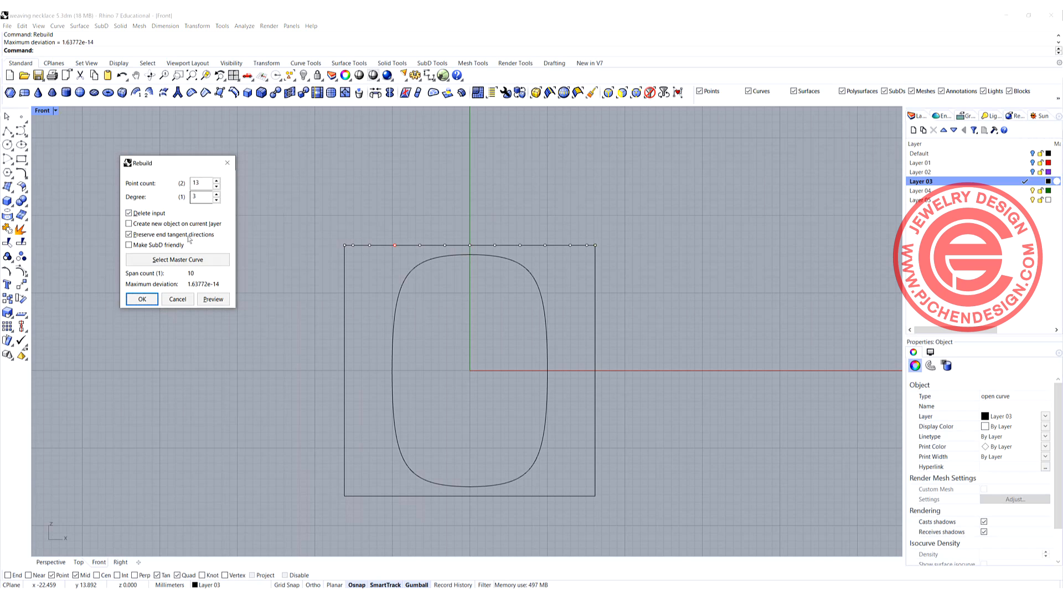
Step: Rebuild the top edge with 13 points, degree 3, move alternate points into a wave, and mirror-copy it
click(142, 300)
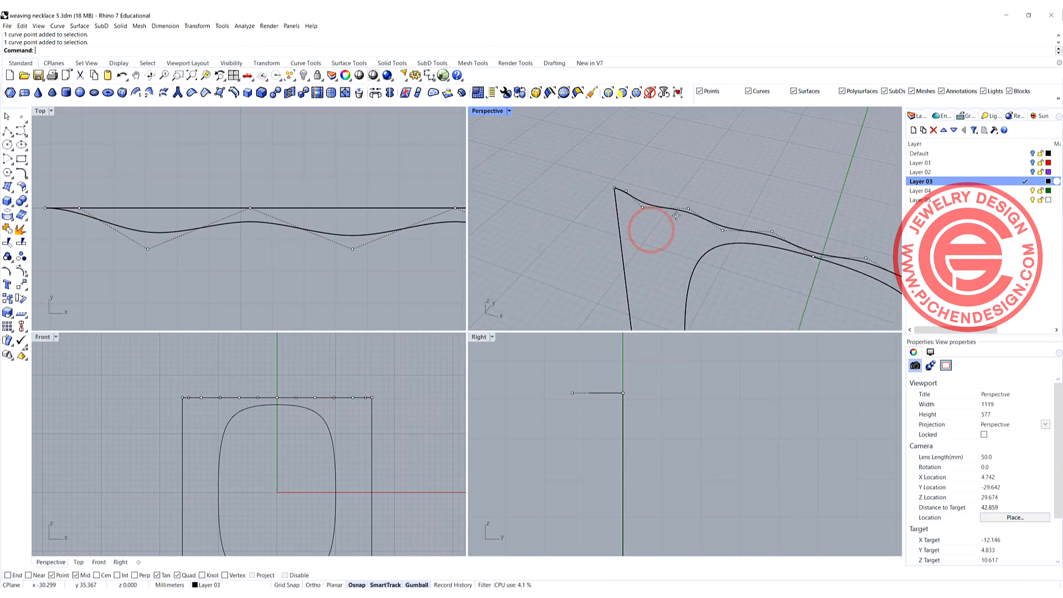
click(203, 203)
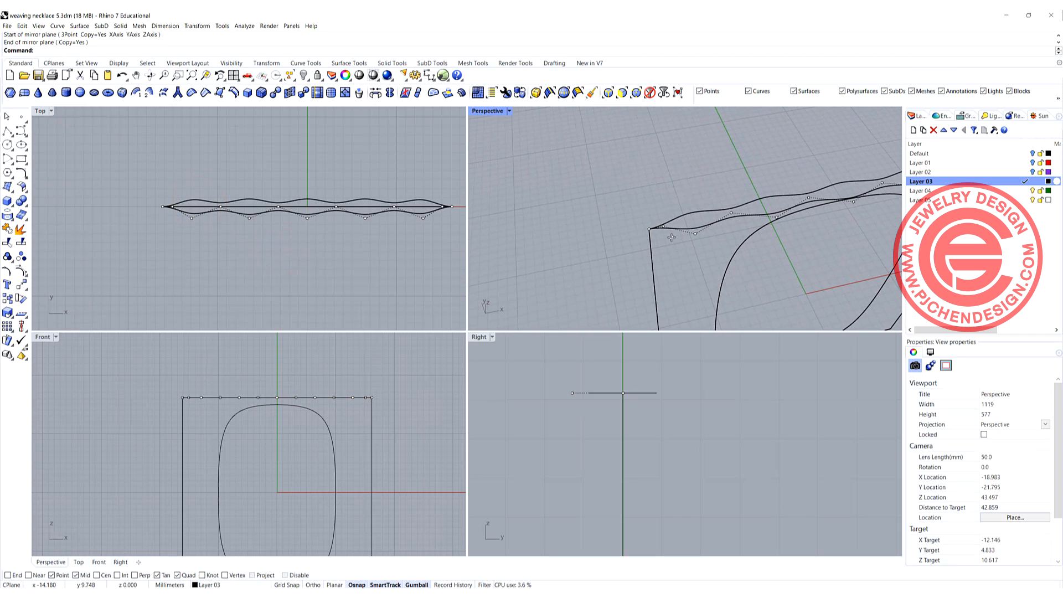
Step: Maximize the Front view and divide the left edge into points
click(678, 218)
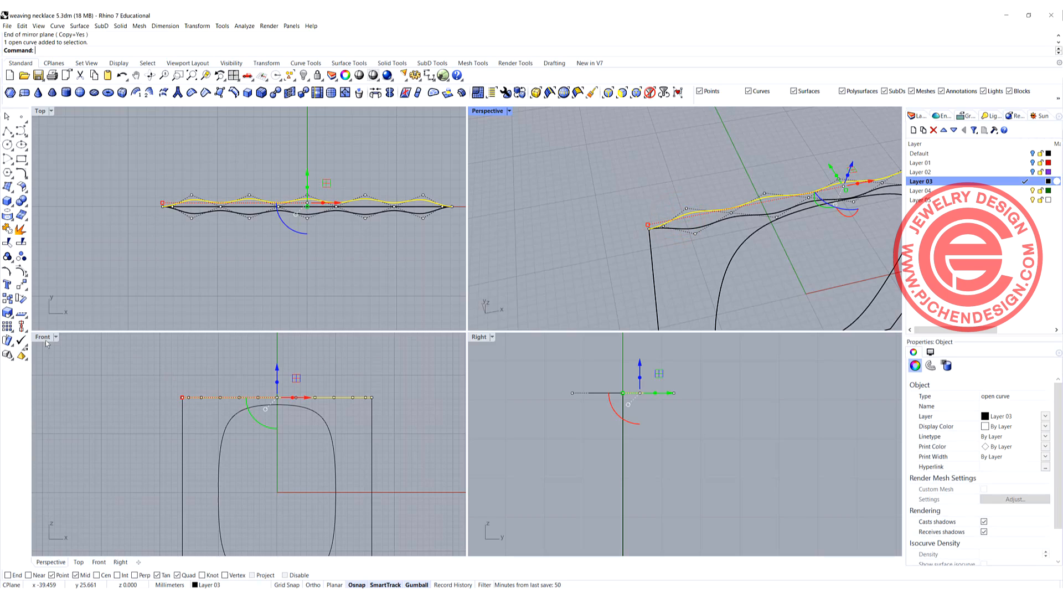
double_click(43, 338)
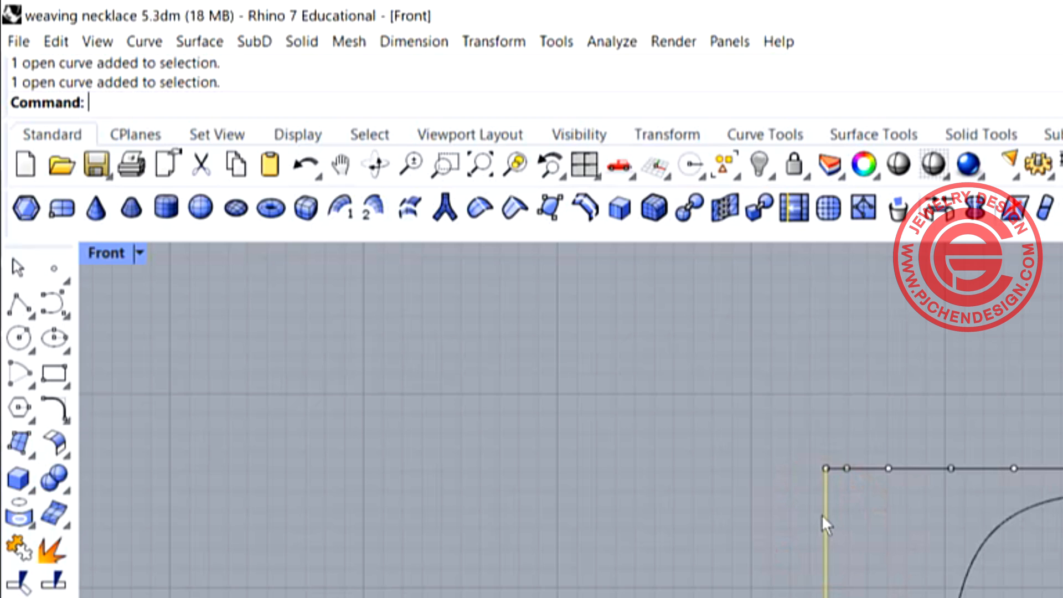
text(Divide)
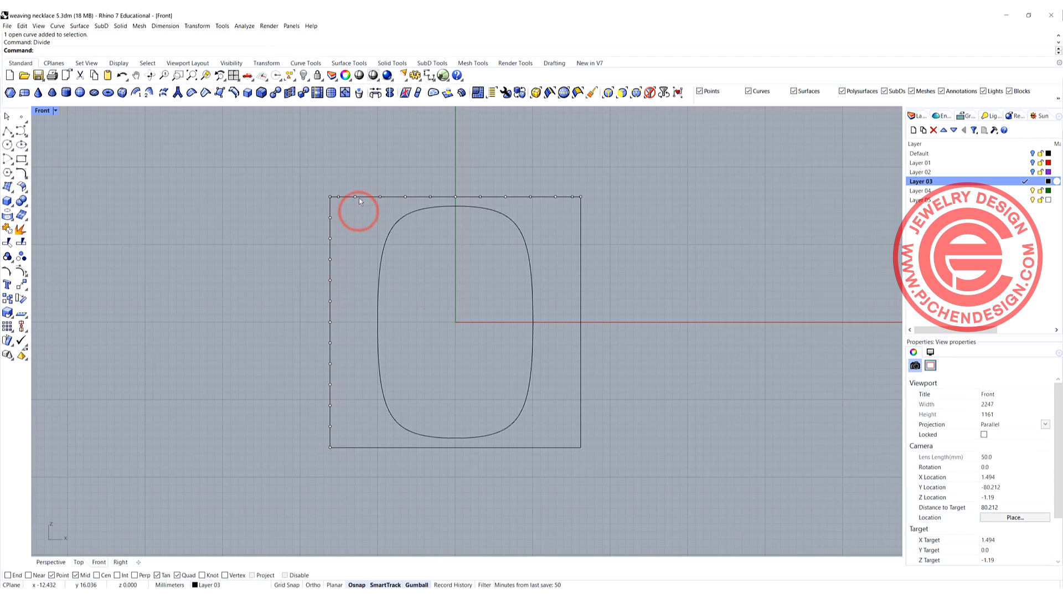
click(360, 197)
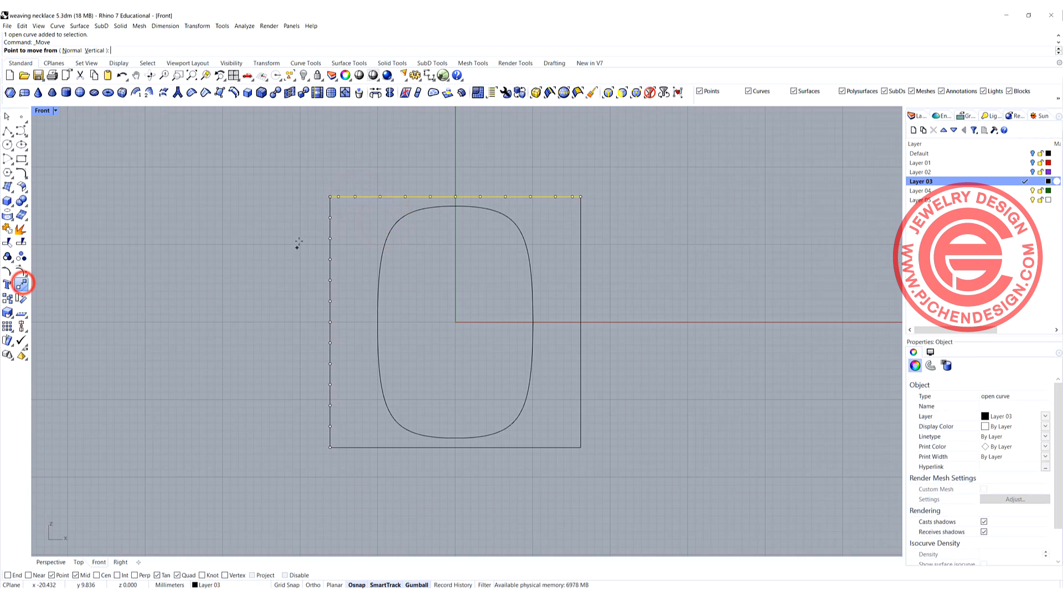
Step: Copy the crossing wave curve pair down to a lower level
click(333, 219)
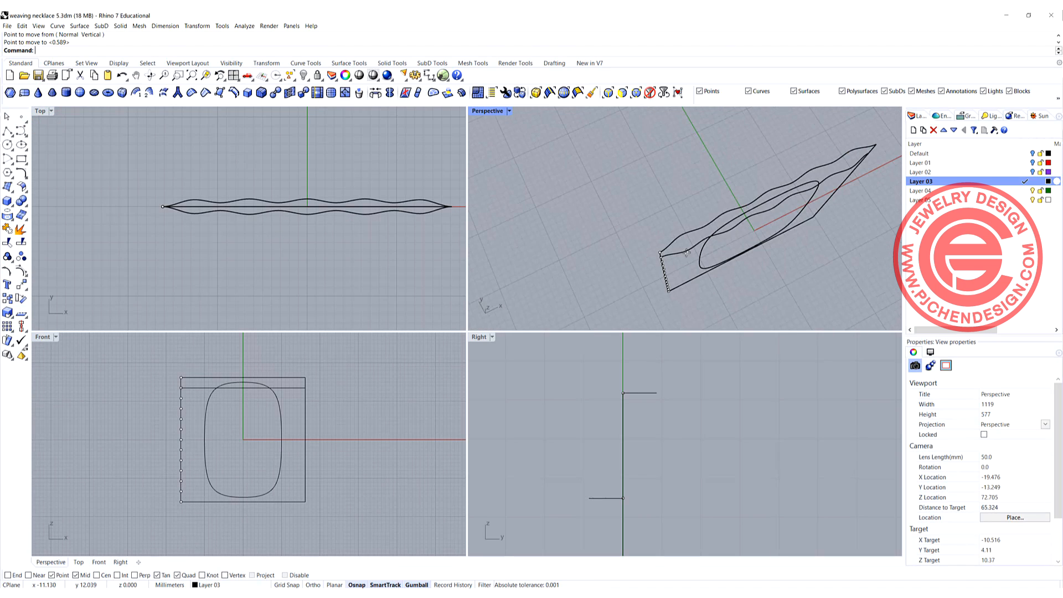
click(242, 231)
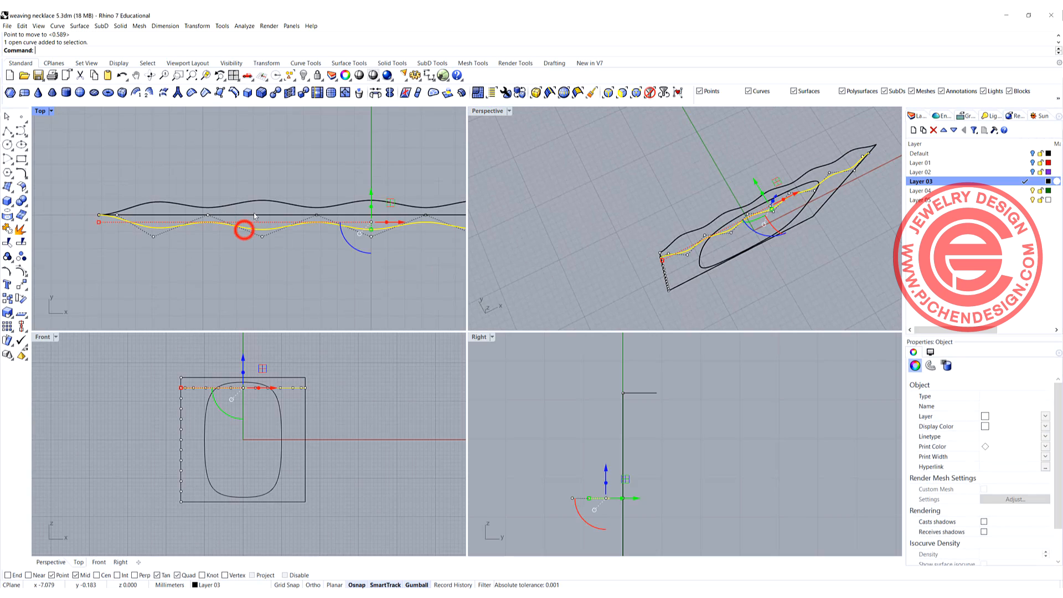
click(242, 230)
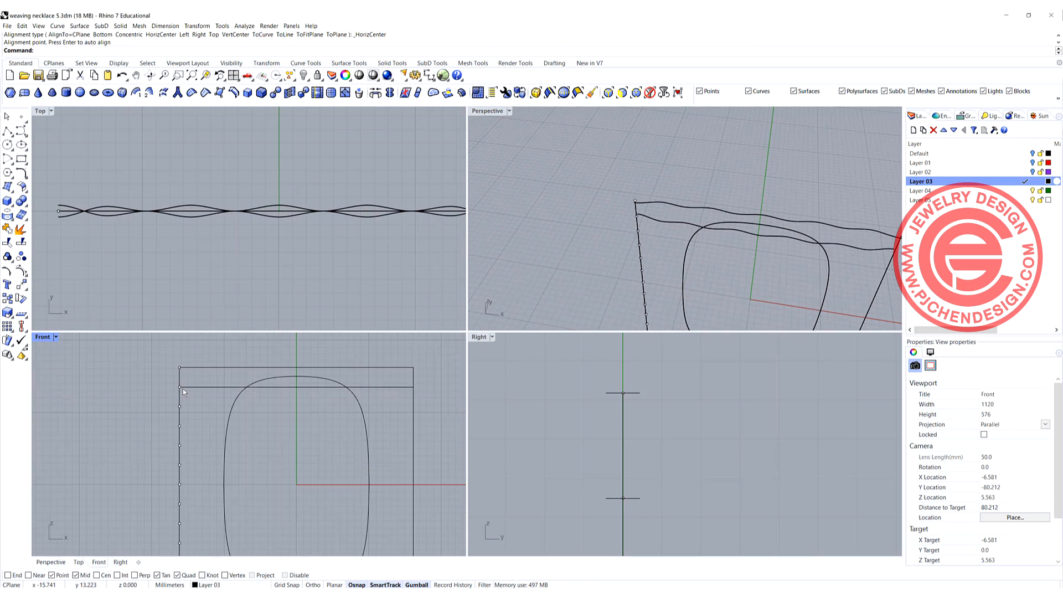
Step: Rotate copies of the waves vertical, move them onto the left edge, and delete the division points
click(185, 388)
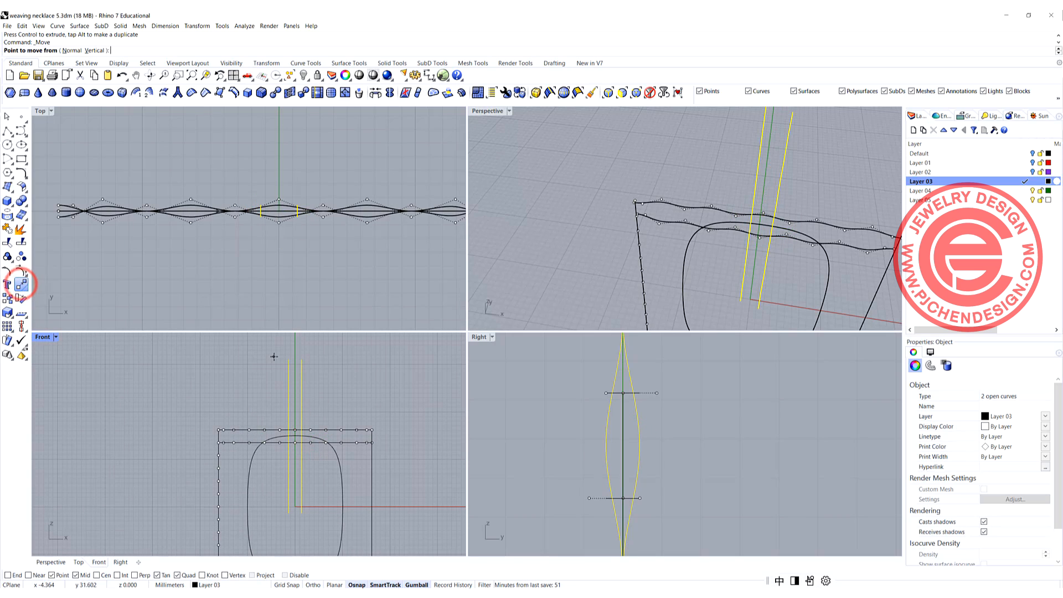
click(218, 431)
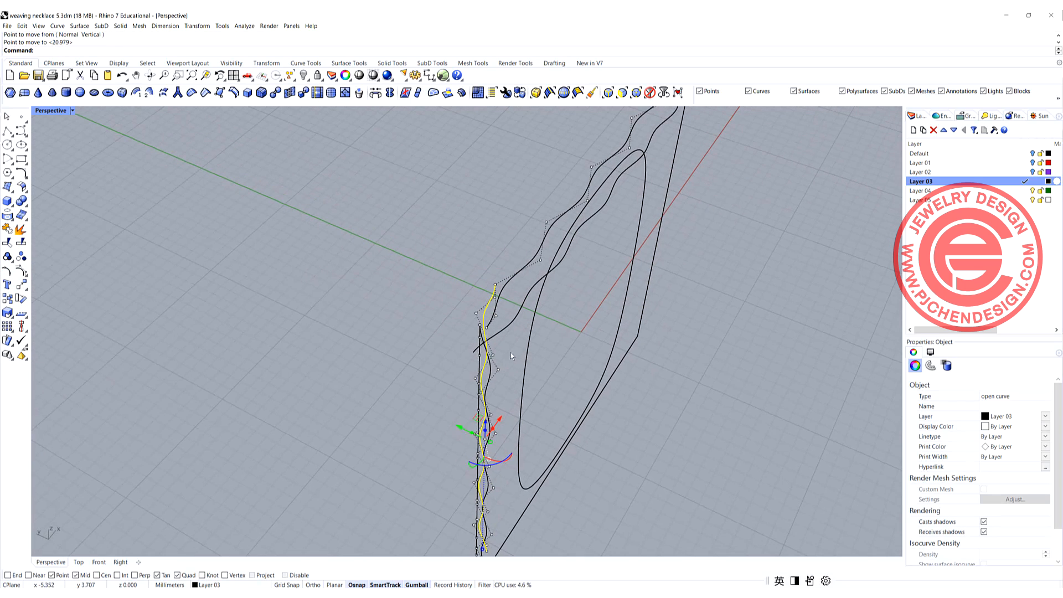
click(472, 351)
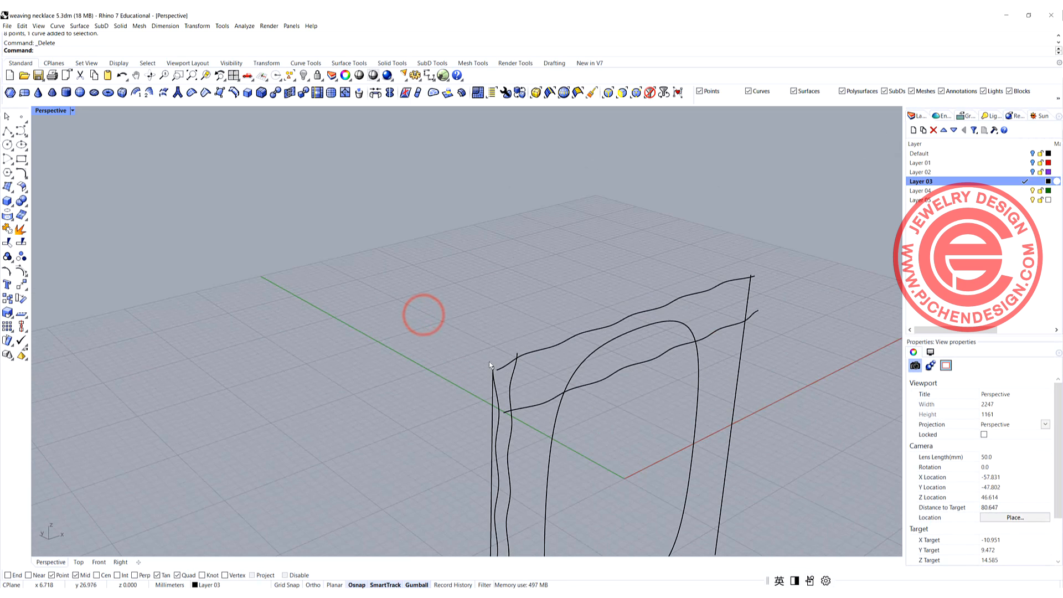
click(423, 315)
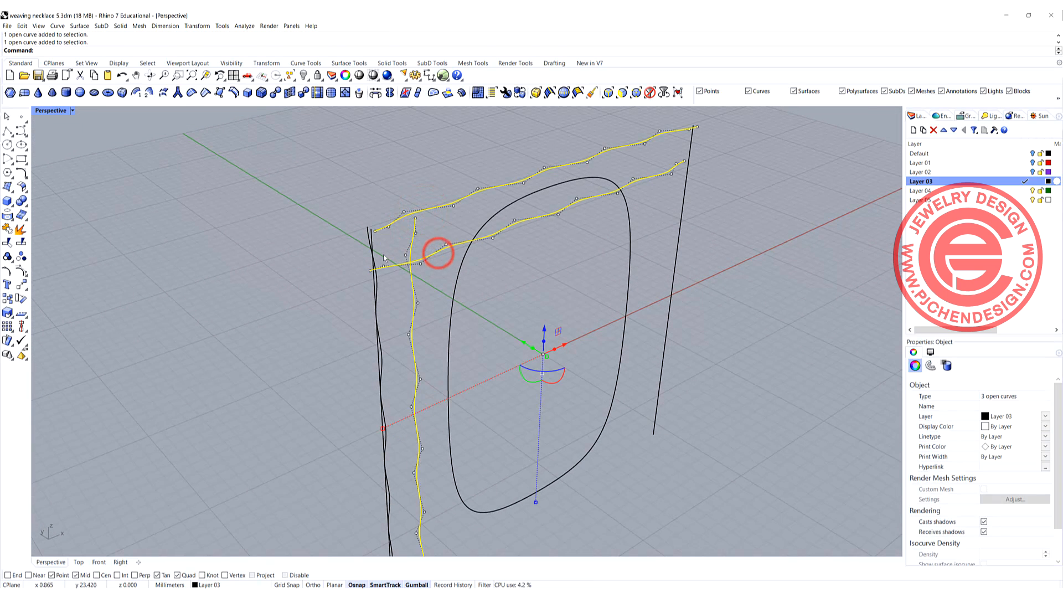
click(380, 257)
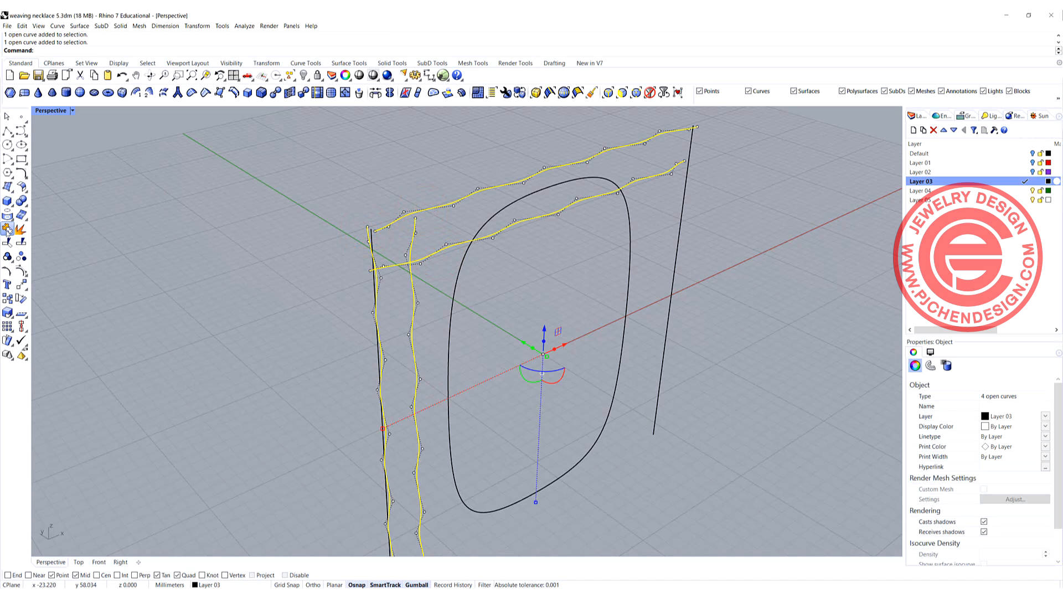
click(7, 200)
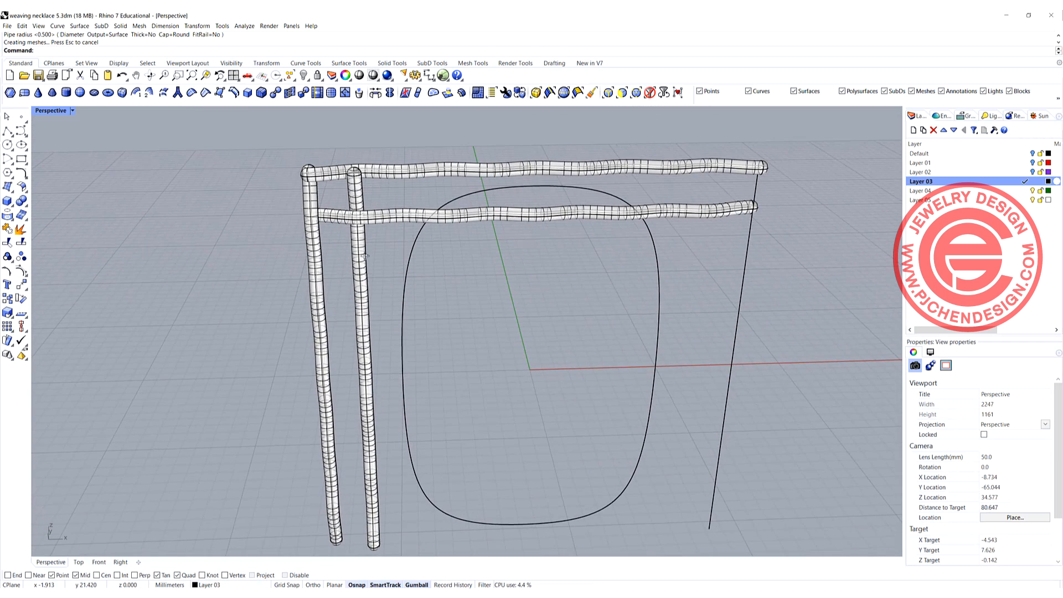
key(ctrl+z)
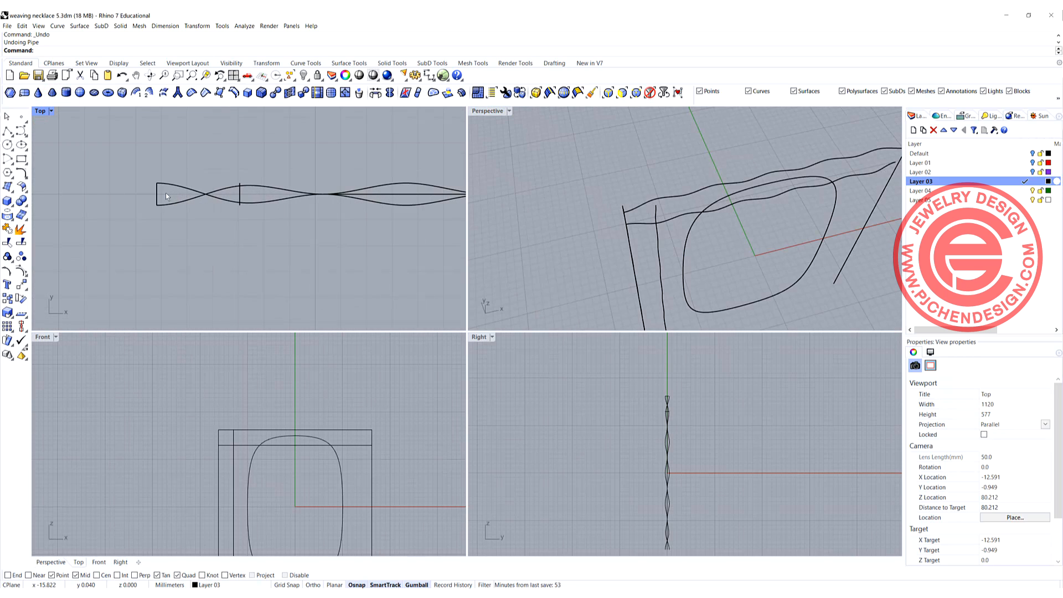
Step: Draw a conic-corner rounded rectangle profile at the top end of the first red rail
click(159, 183)
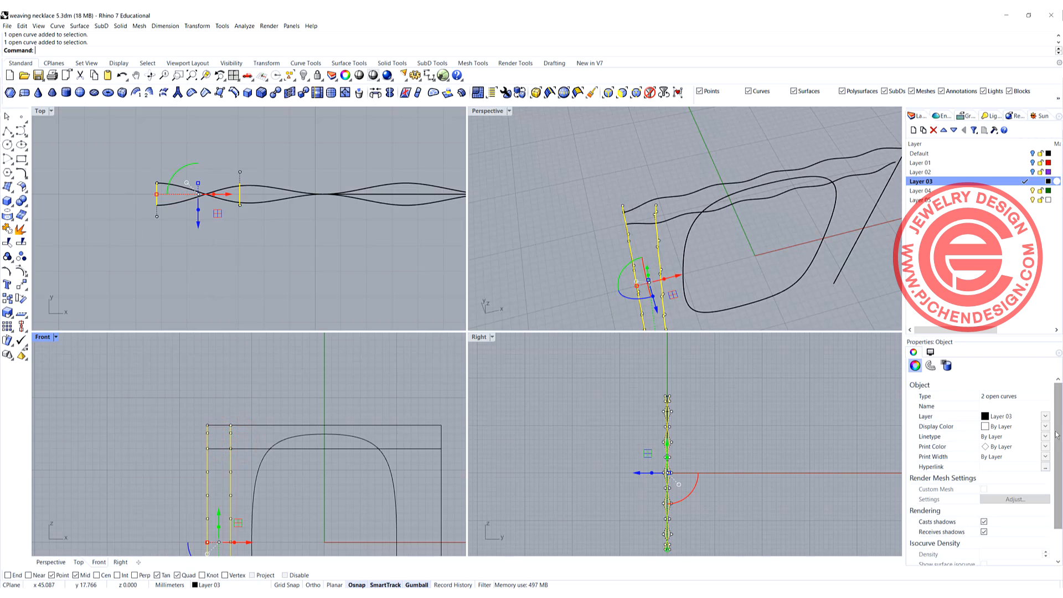
click(1010, 426)
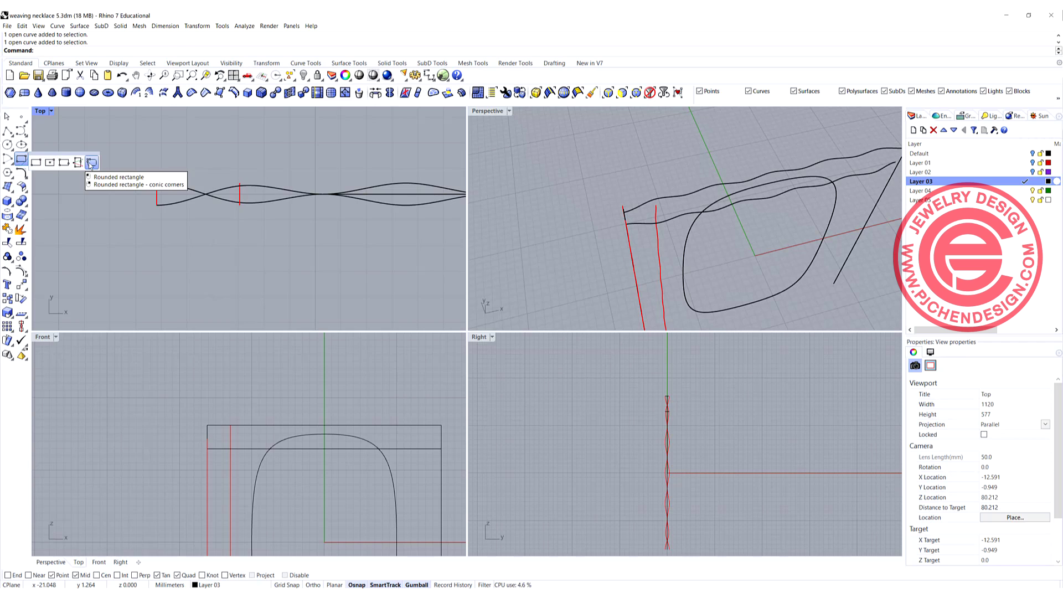
click(91, 162)
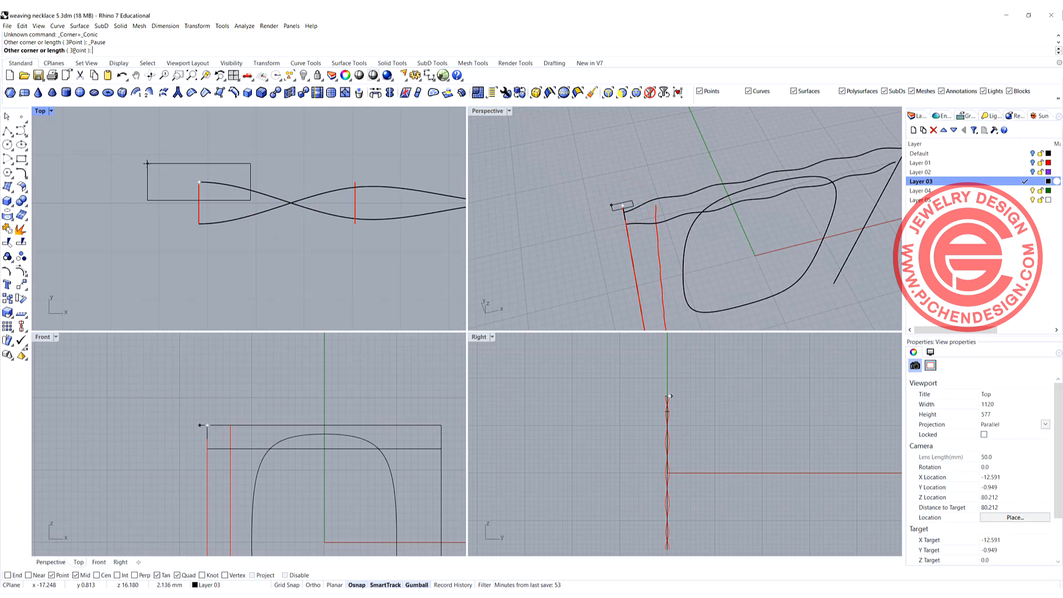
click(140, 159)
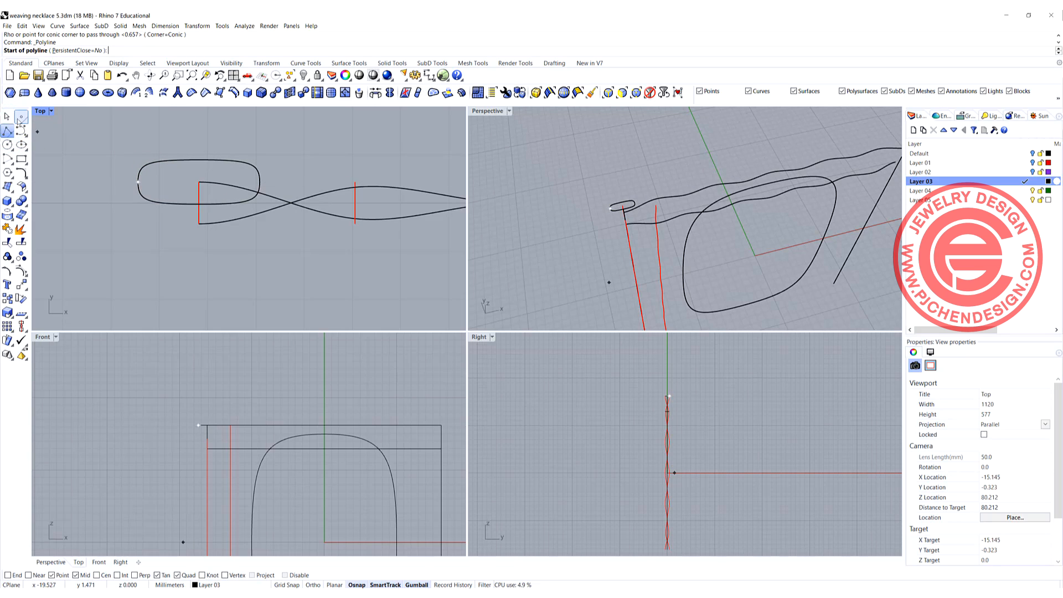
click(198, 183)
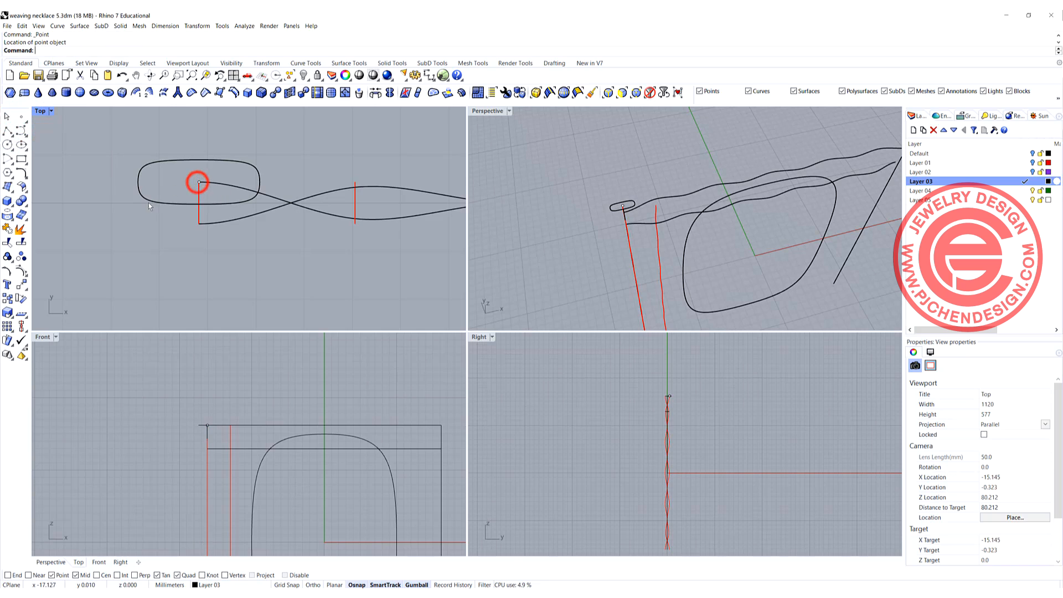
click(199, 181)
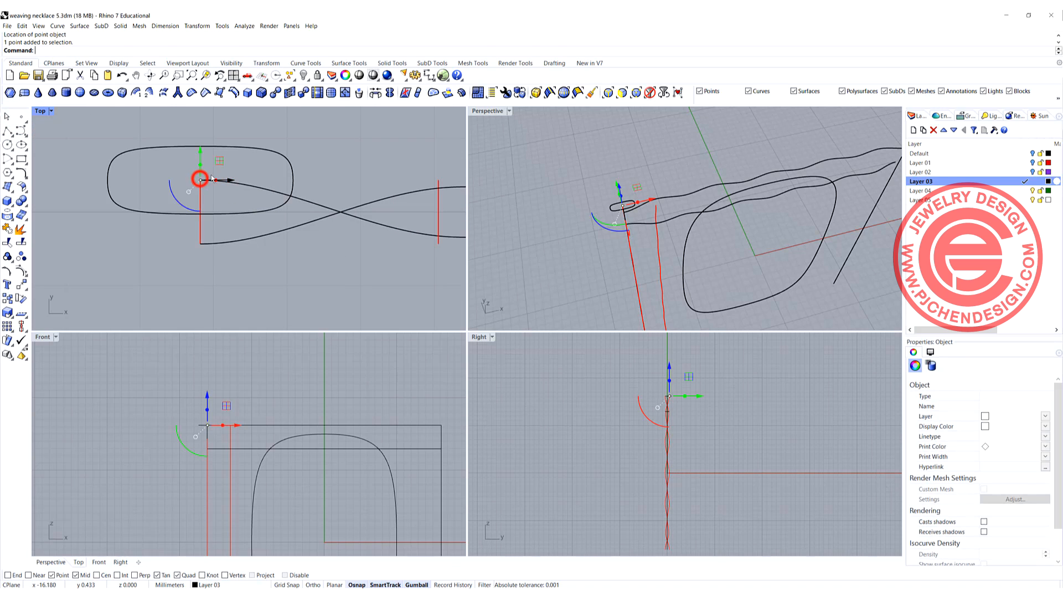
Step: Copy the profile to the second rail's end and maximize the Perspective view
click(200, 179)
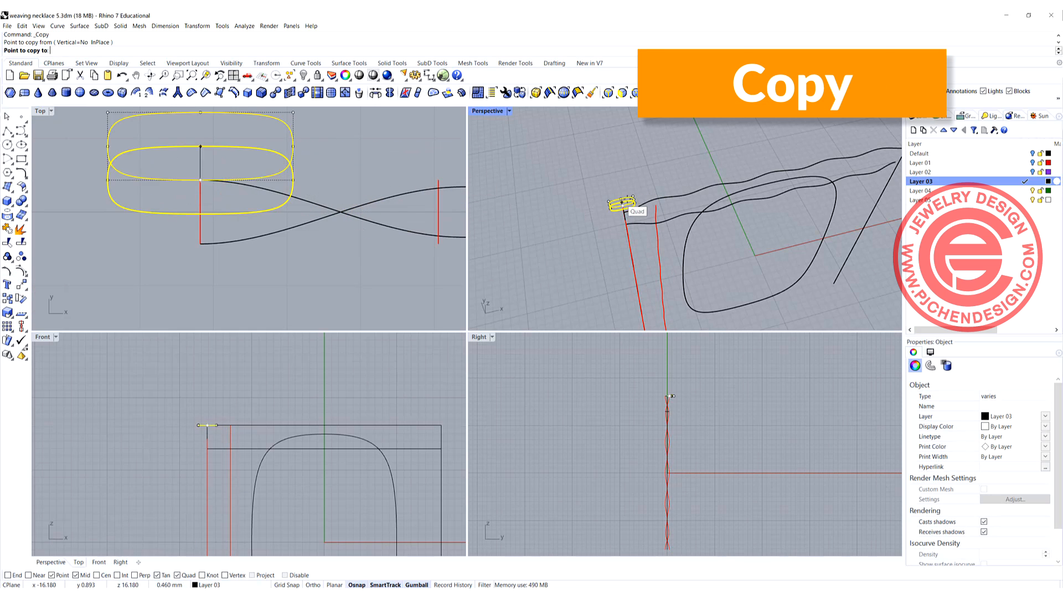
click(654, 205)
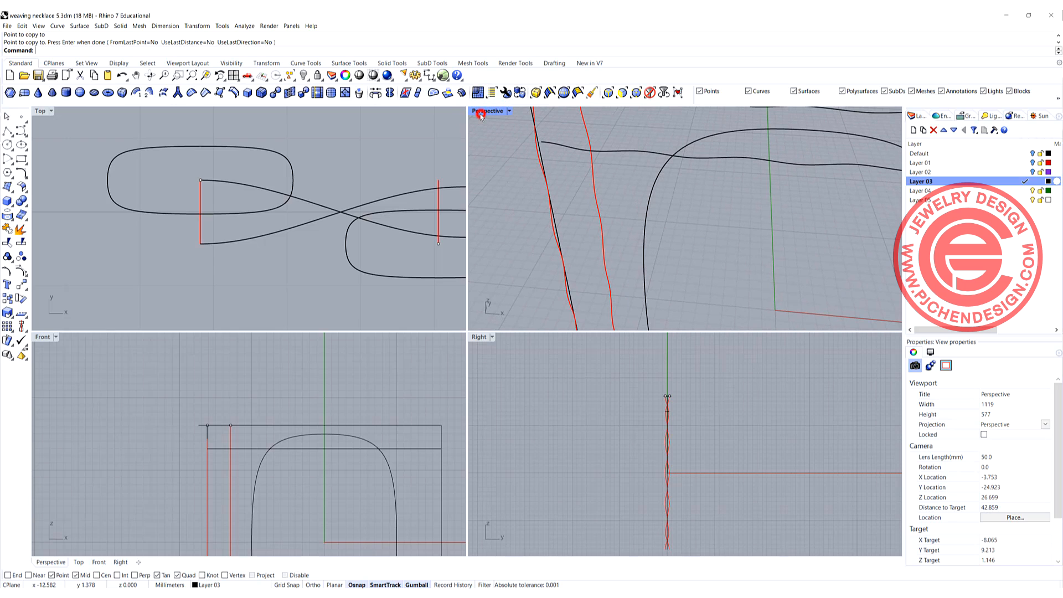
double_click(487, 111)
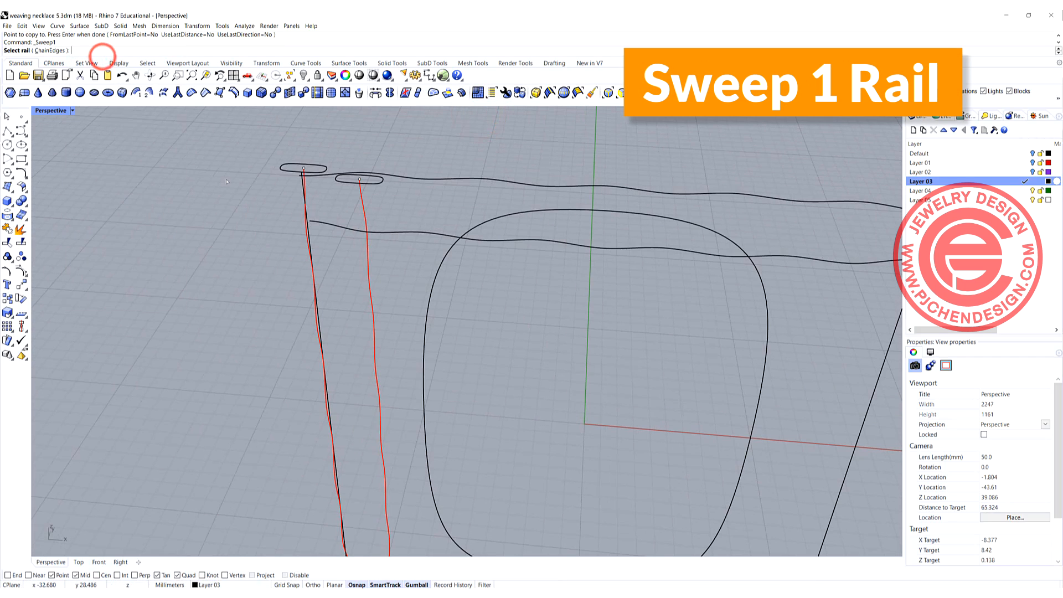
Step: Sweep the profiles along one rail to form the two vertical tubes
click(346, 173)
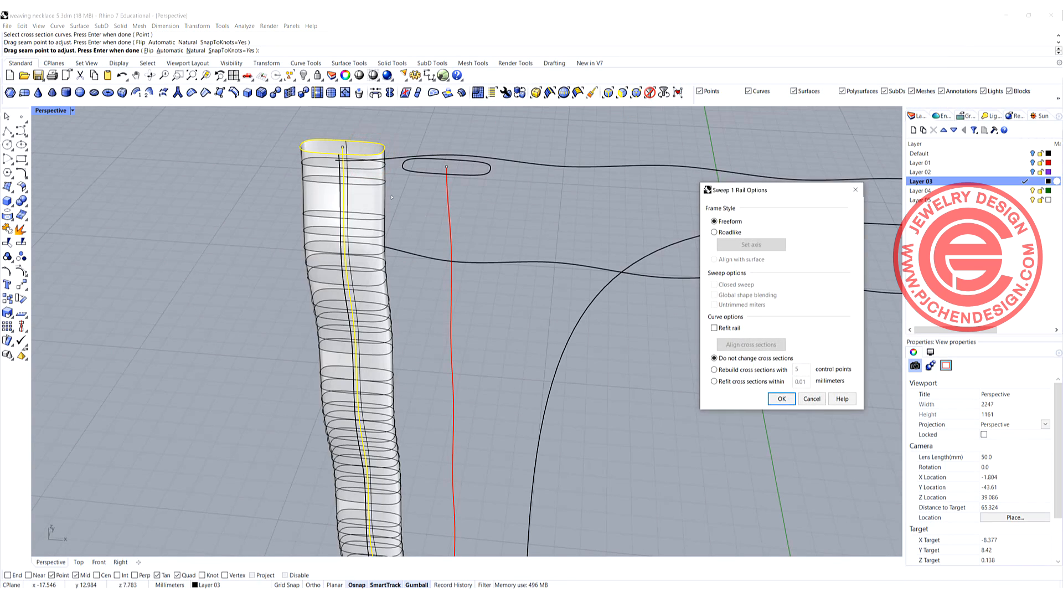
click(781, 398)
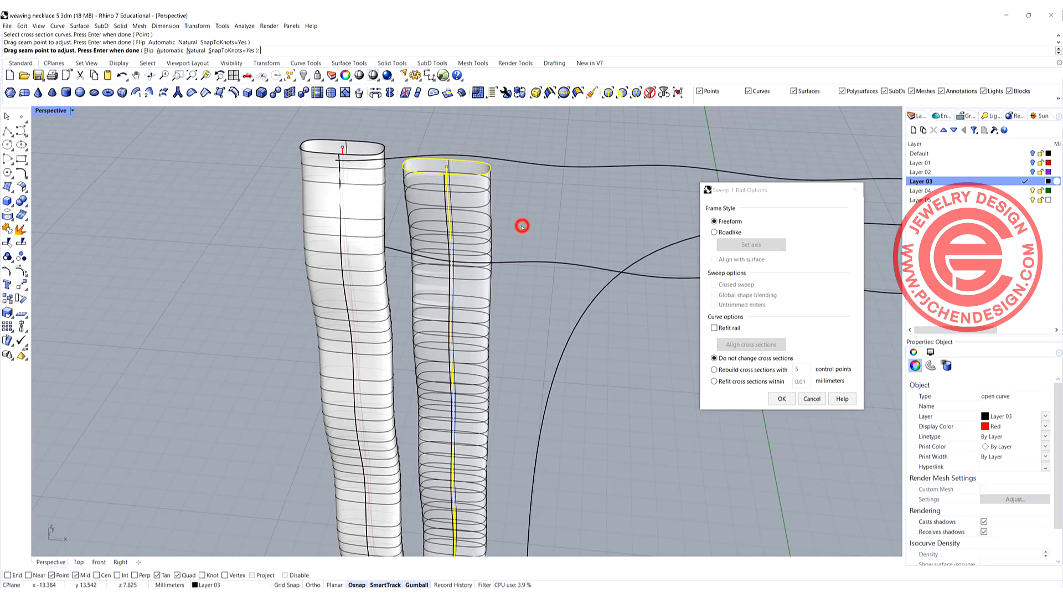
click(780, 398)
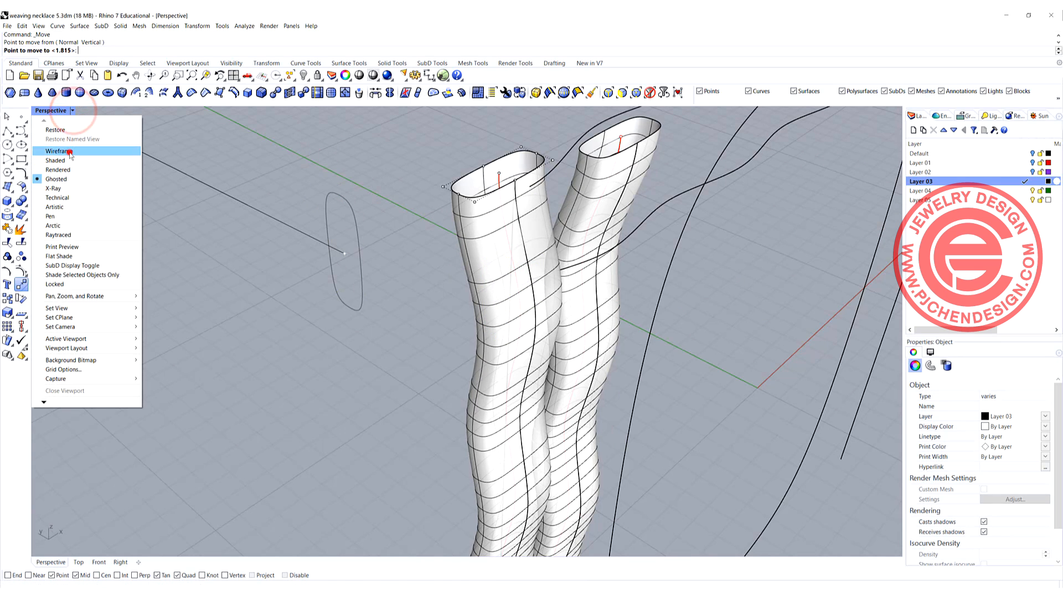
click(57, 151)
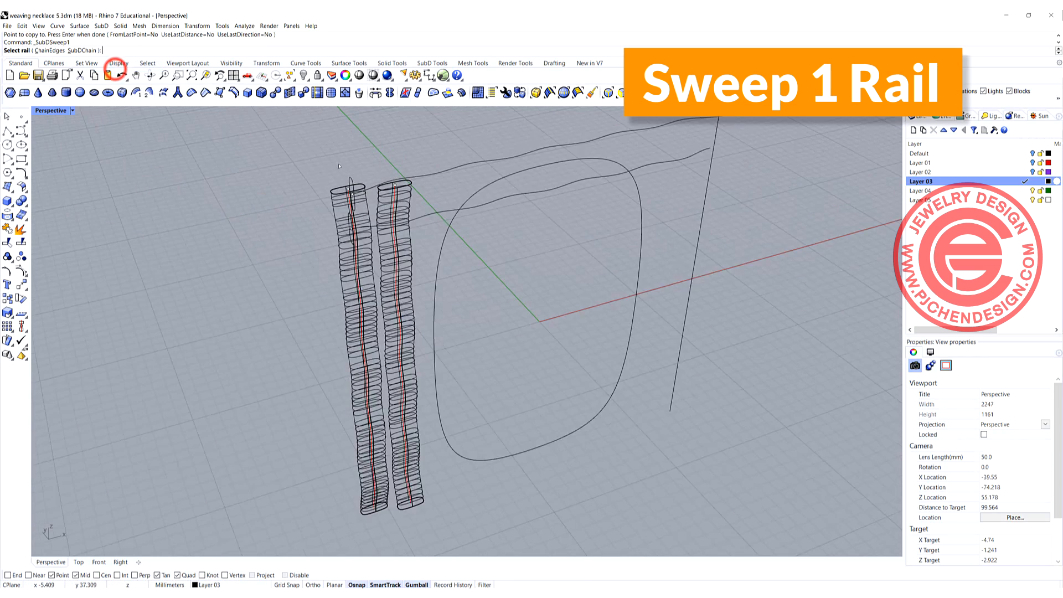
Step: SubD-sweep the two horizontal tubes, colour the vertical tubes red, and change the display mode
click(356, 184)
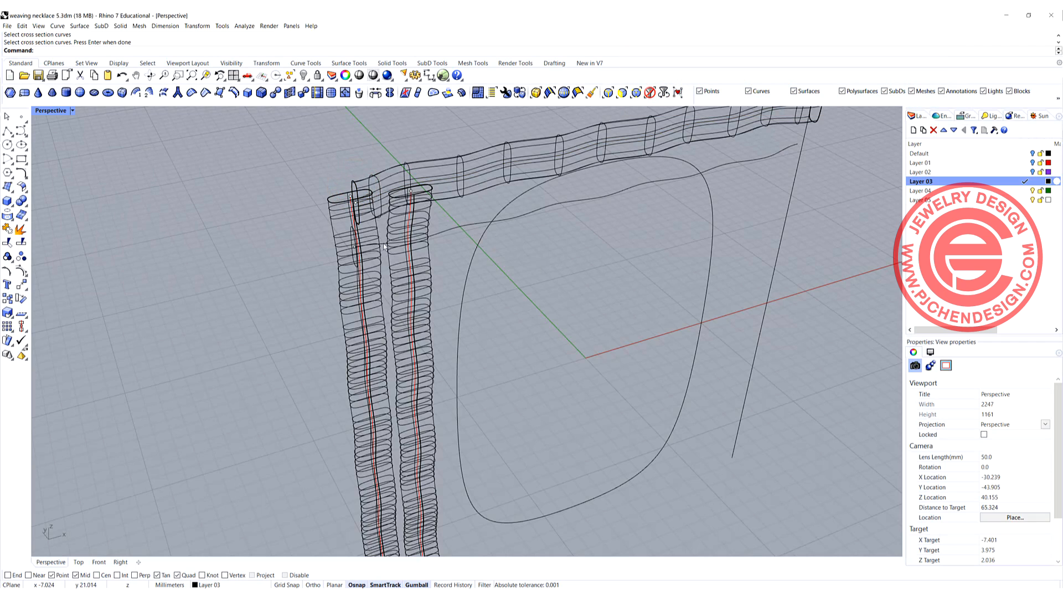
click(349, 229)
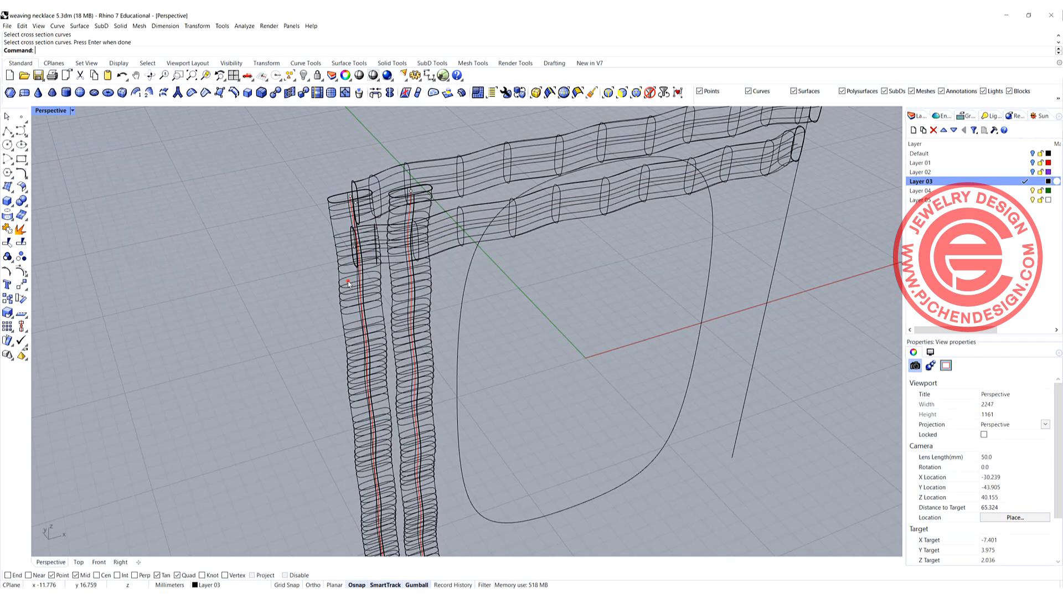
click(366, 305)
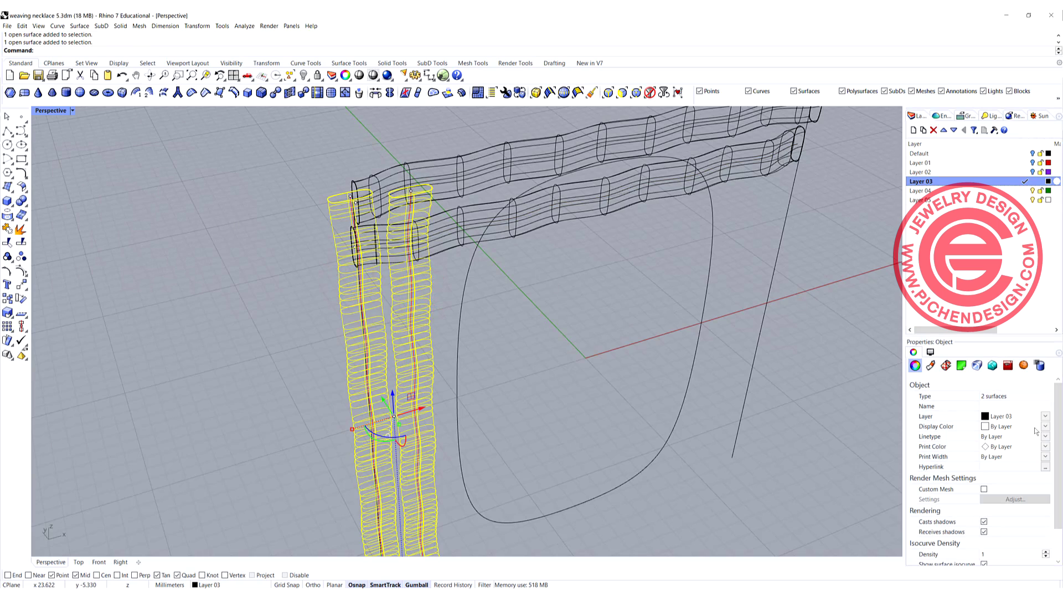
click(1010, 426)
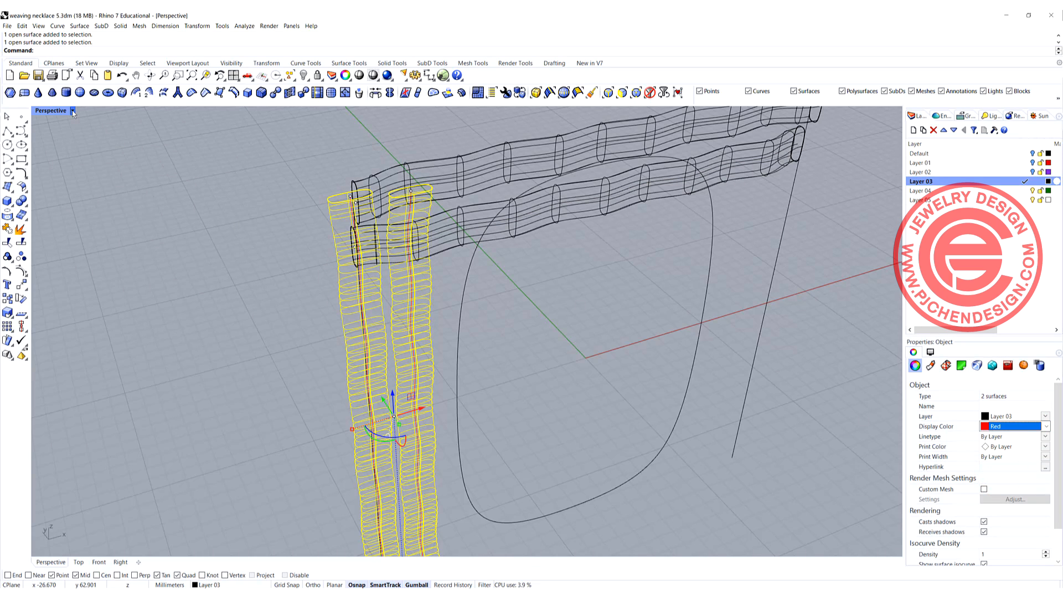
click(73, 110)
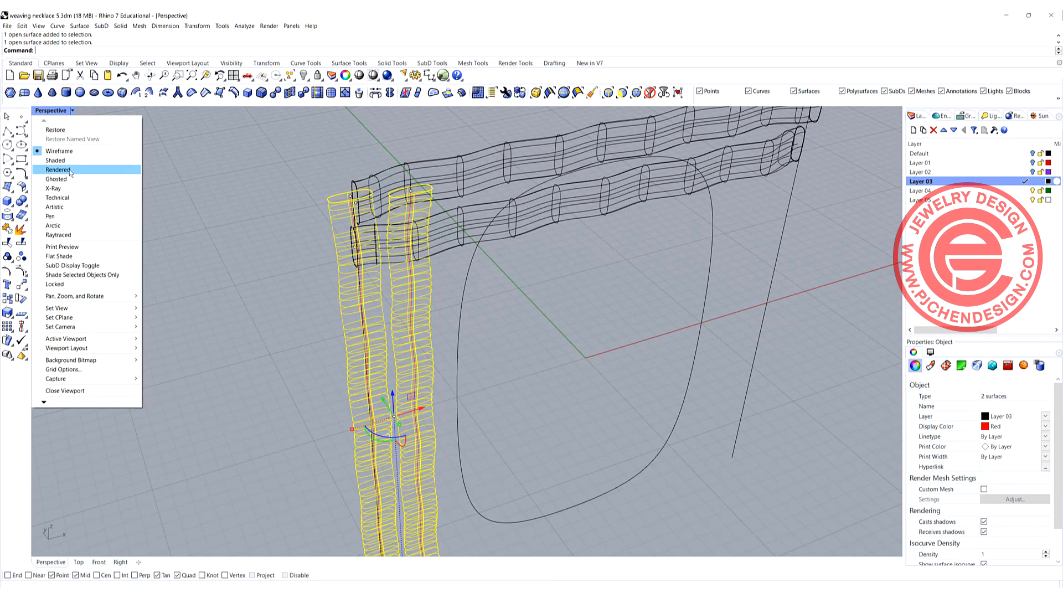
click(55, 178)
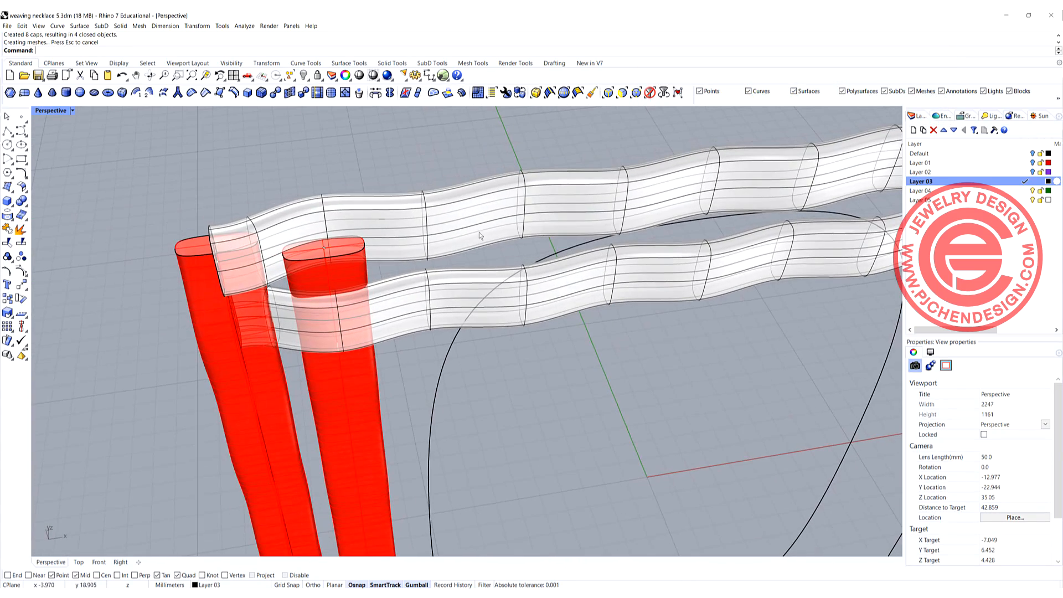
Step: Adjust the rail curve's control points in wireframe and linear-array the tube pairs across the frame
click(505, 219)
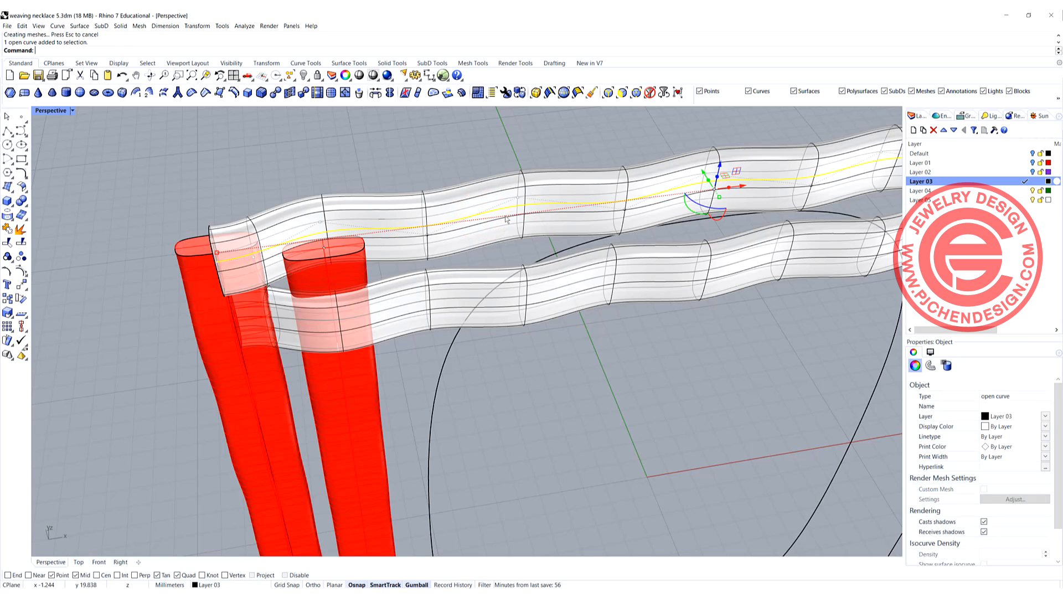
mouse_move(517, 208)
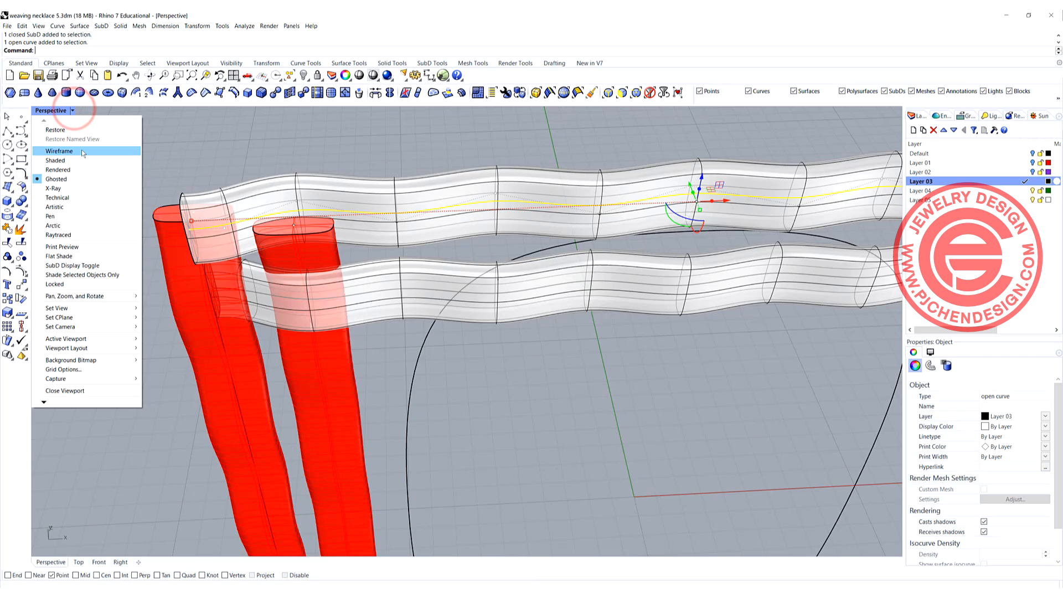
click(59, 150)
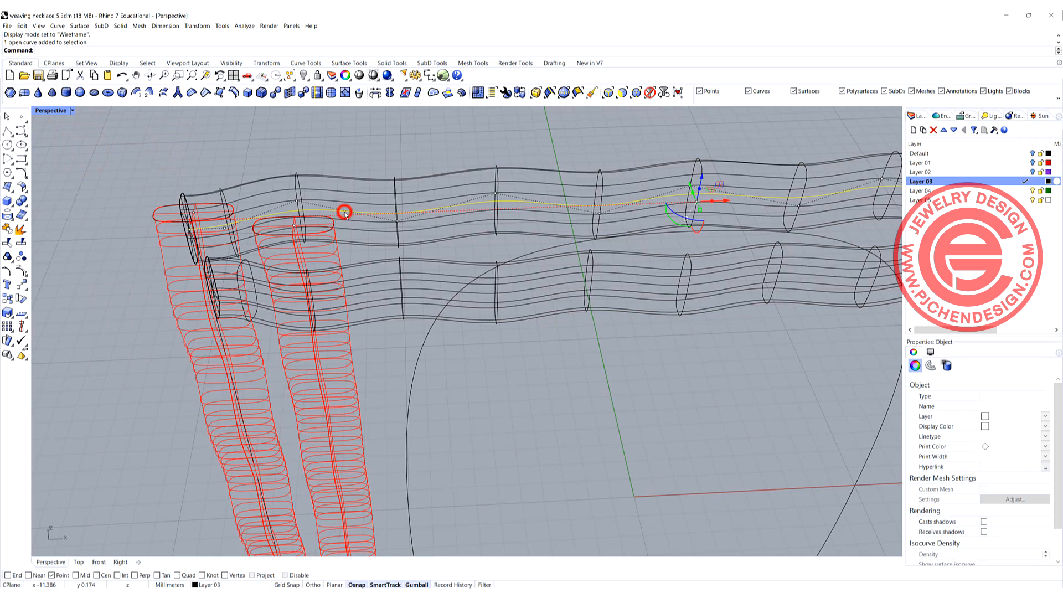
click(344, 214)
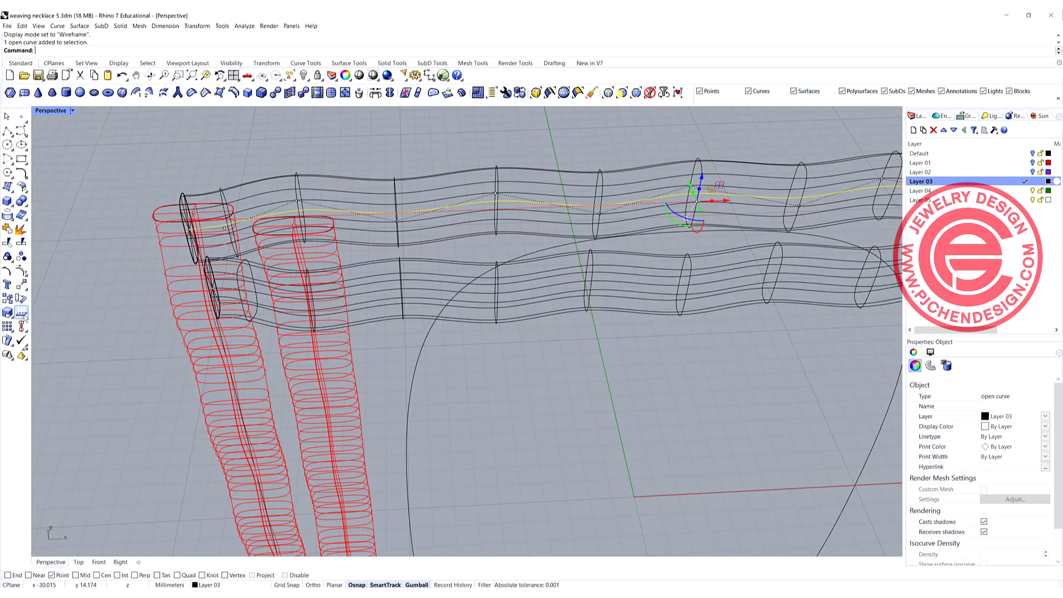
click(21, 271)
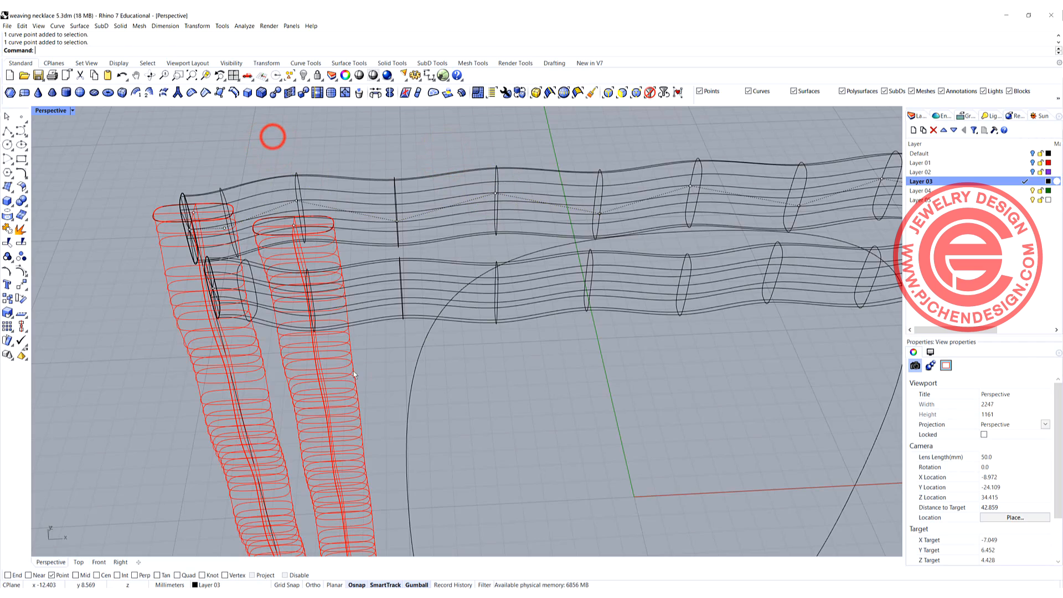
click(261, 363)
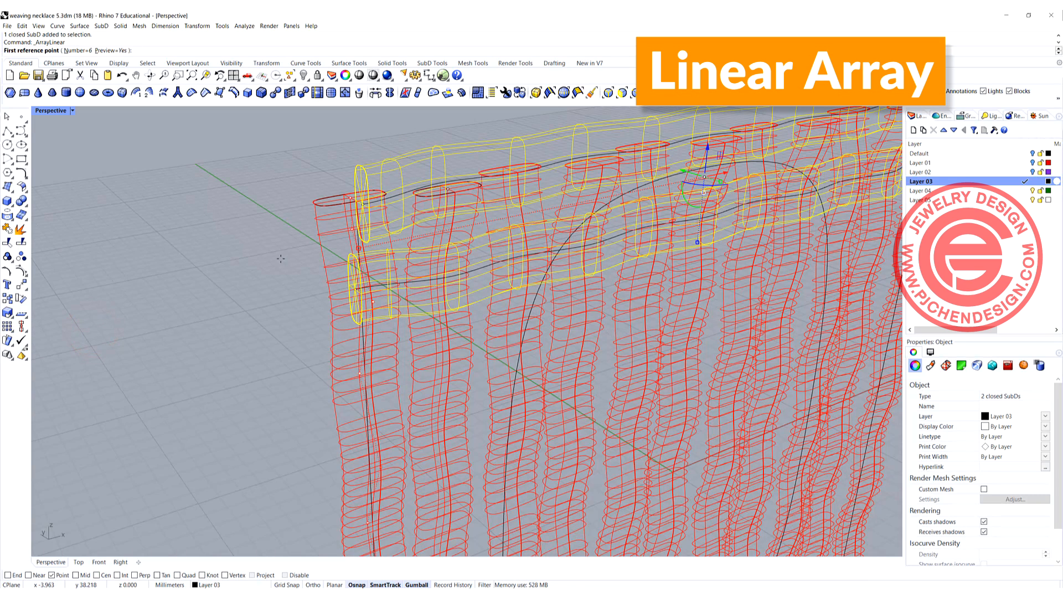
mouse_move(372, 306)
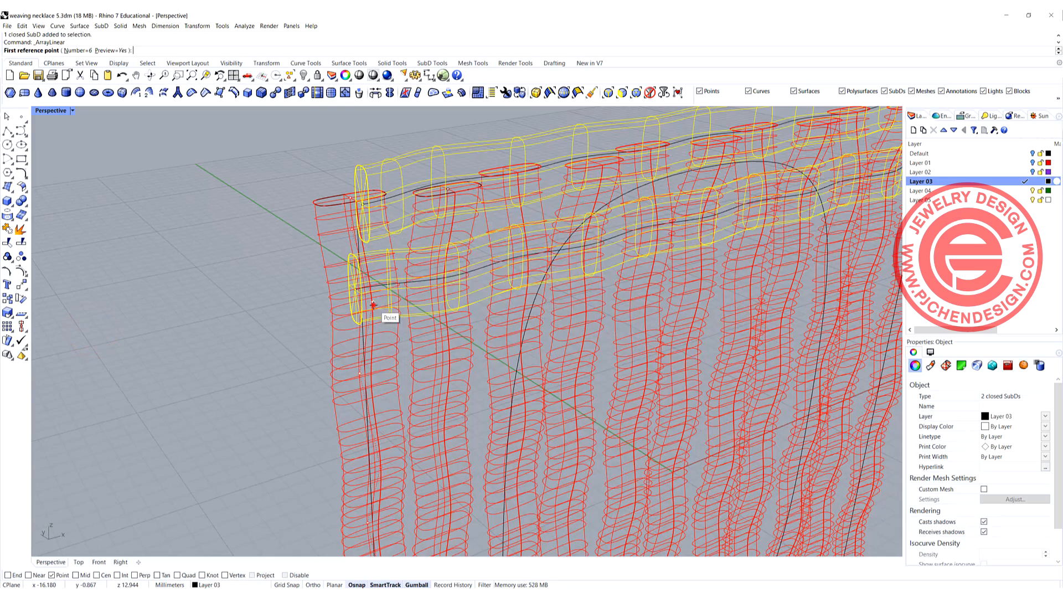
click(374, 306)
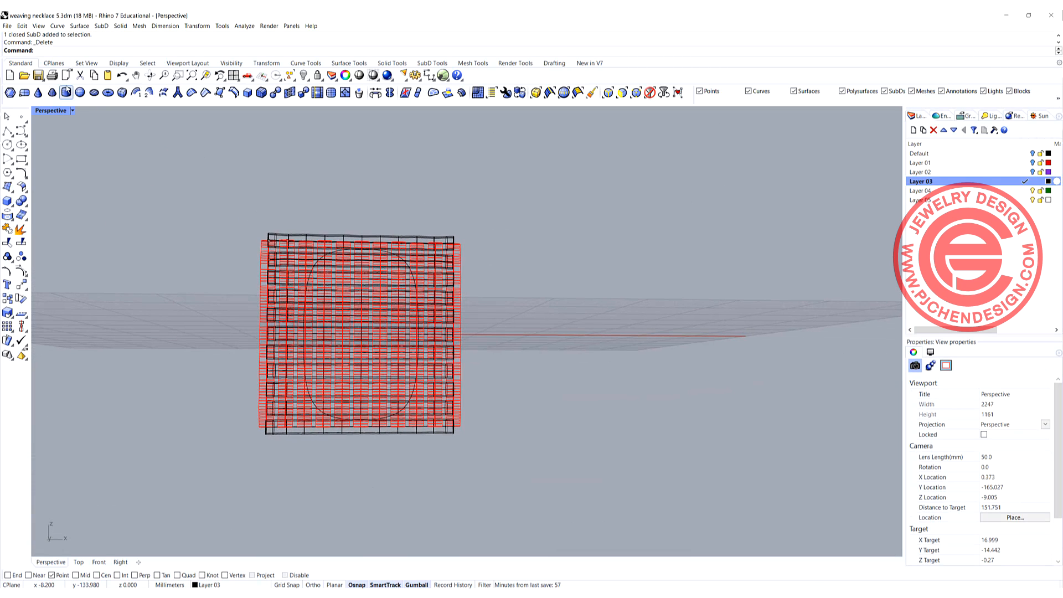
Step: Show the woven grid rendered, return to four viewports, and select the woven polysurface panel
click(72, 111)
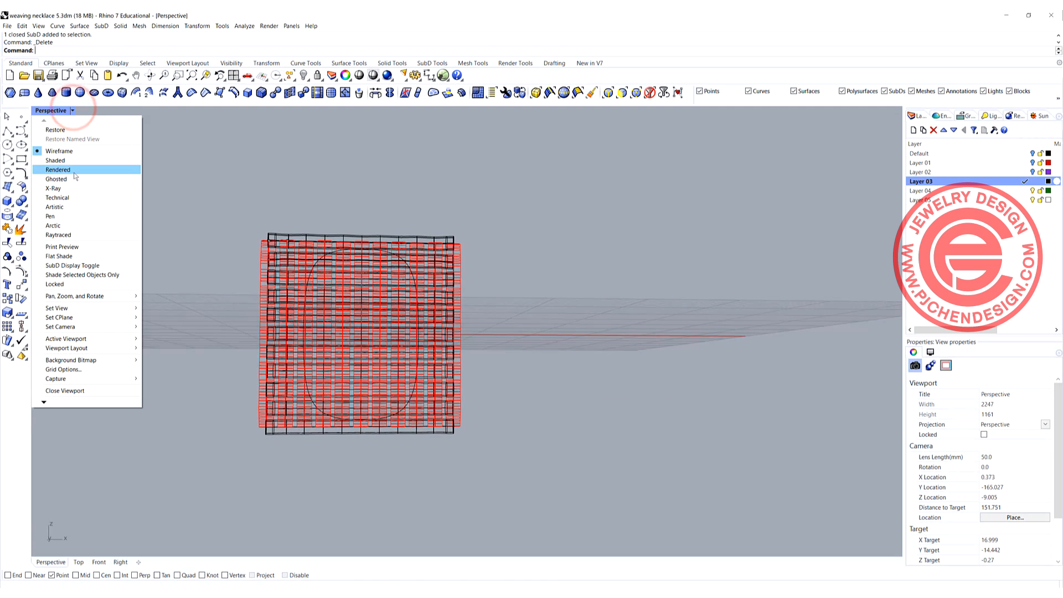
click(58, 169)
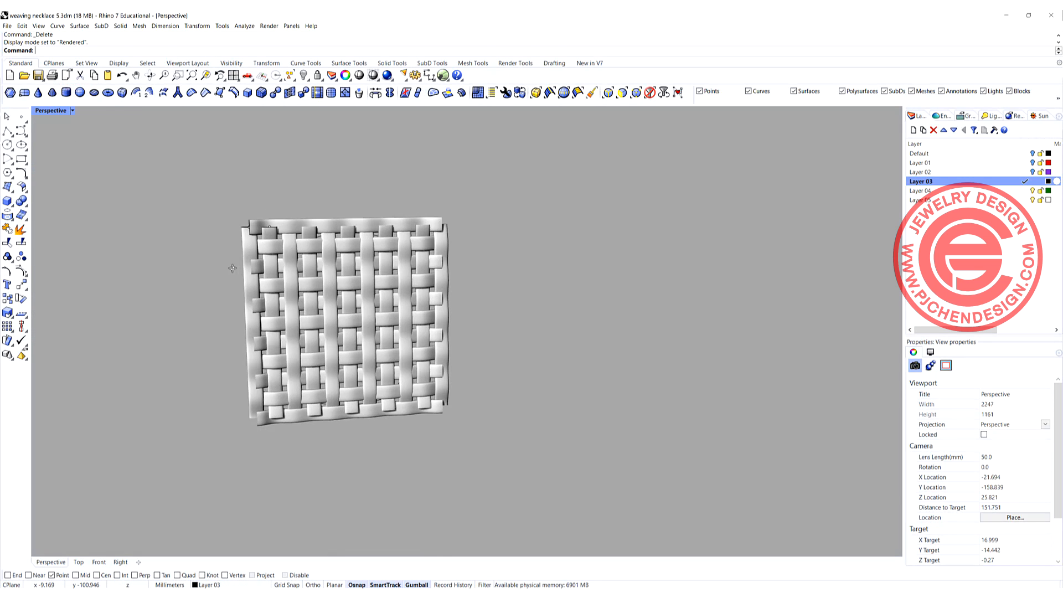
mouse_move(351, 259)
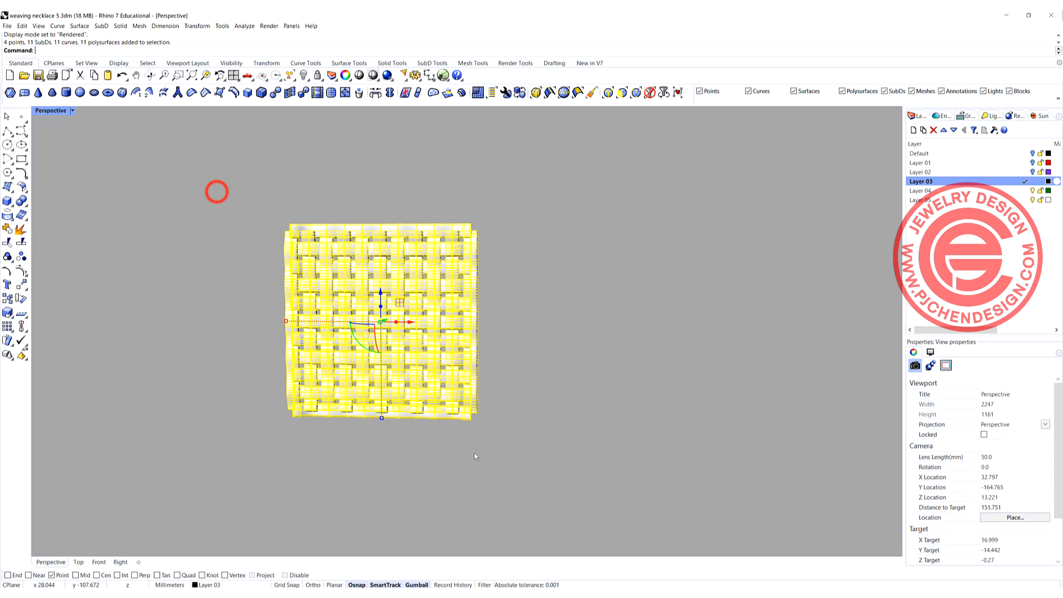
click(20, 200)
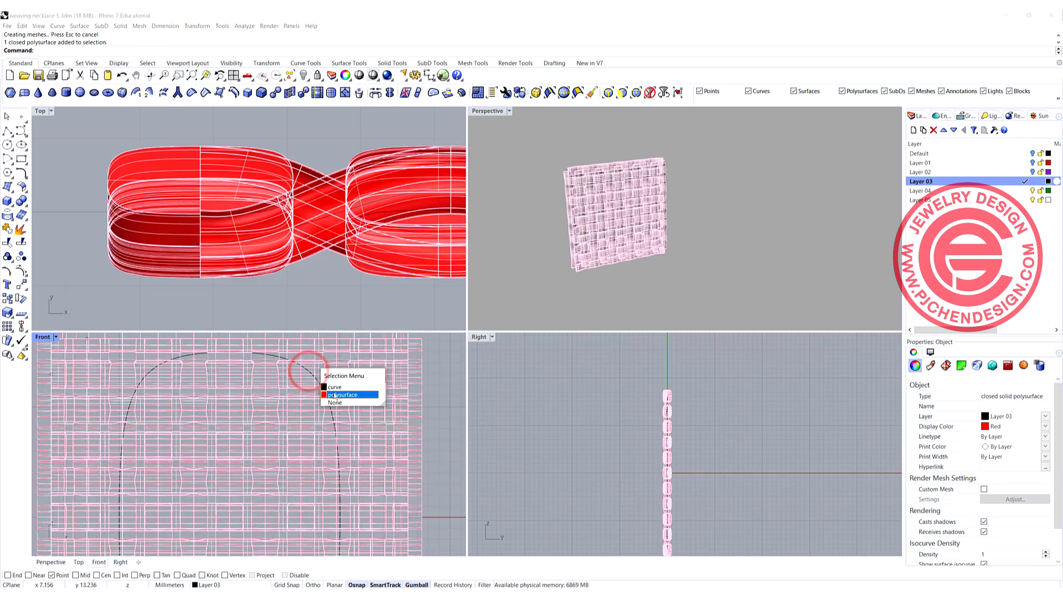
Step: Extrude the rounded outline straight into a solid and Boolean-intersect it with the woven panel
click(335, 386)
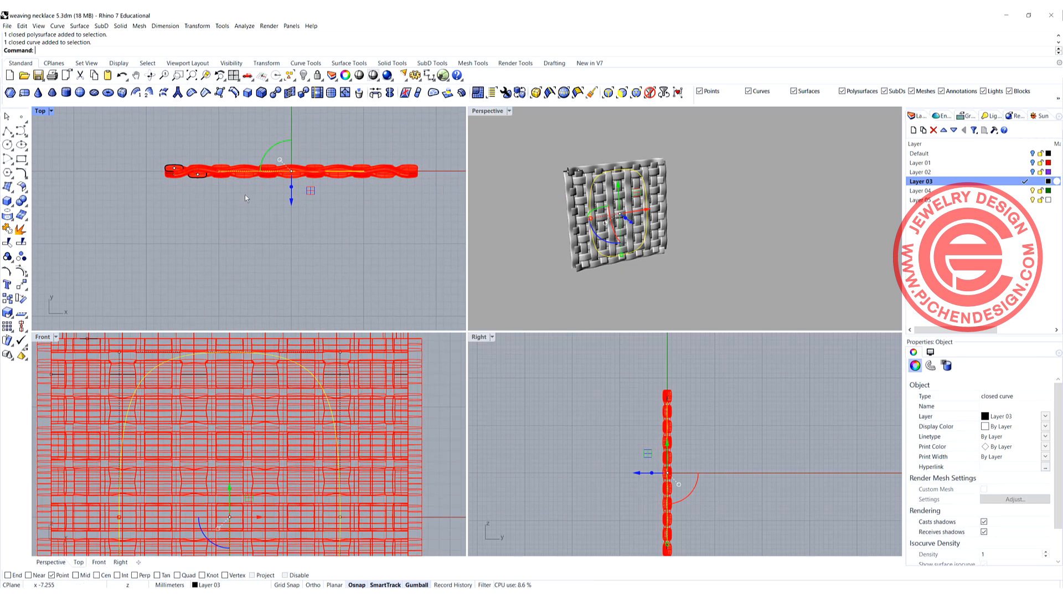
mouse_move(139, 26)
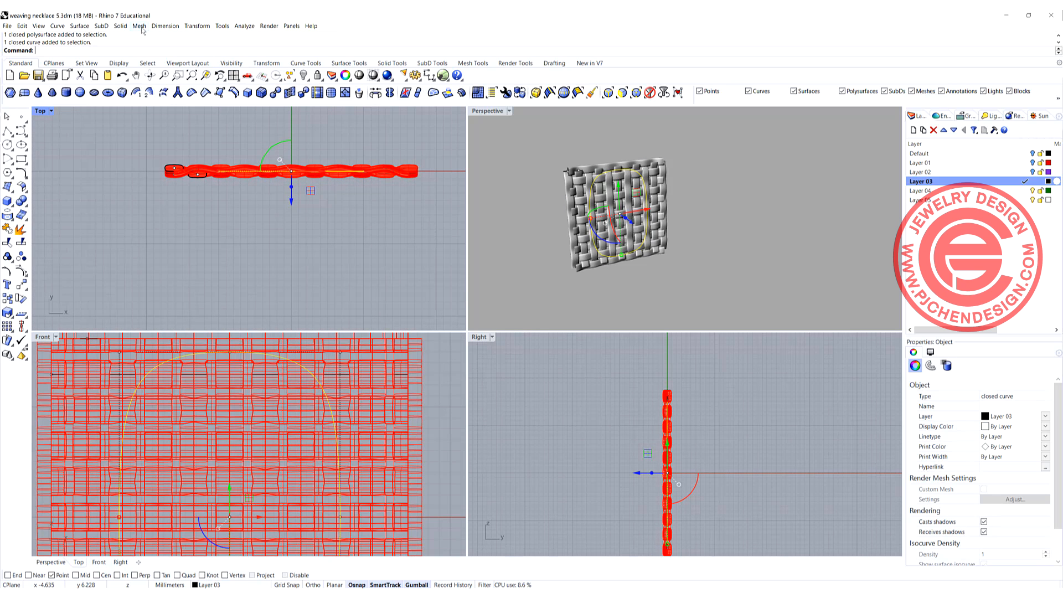
click(121, 26)
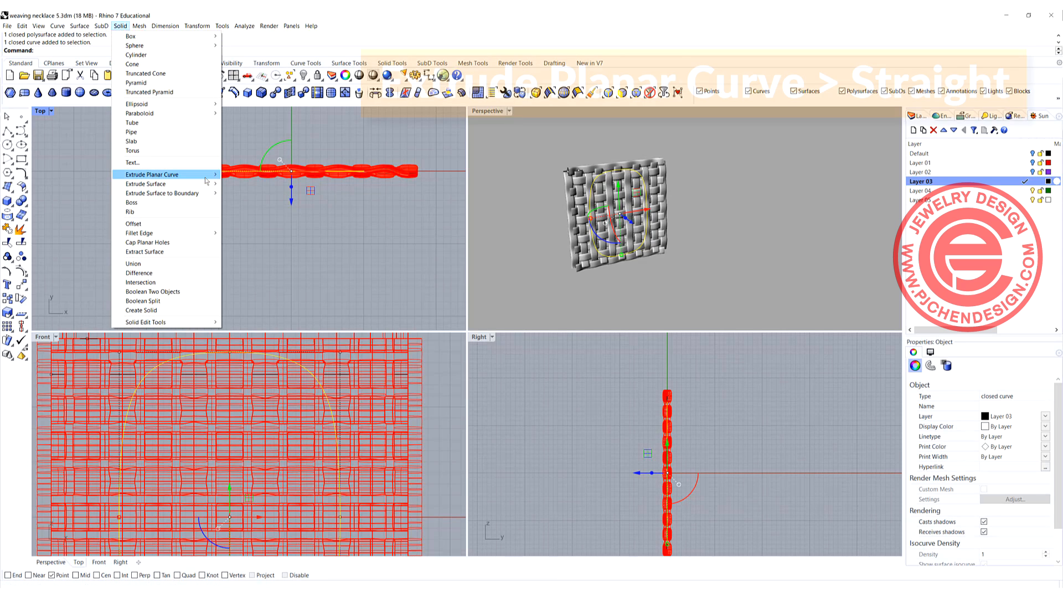
click(152, 175)
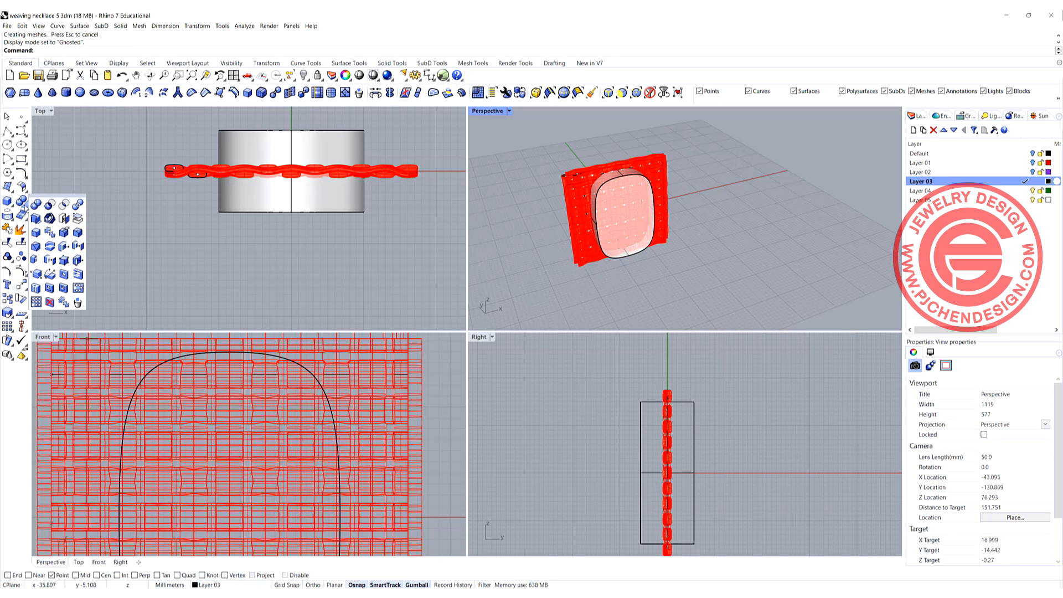
mouse_move(48, 217)
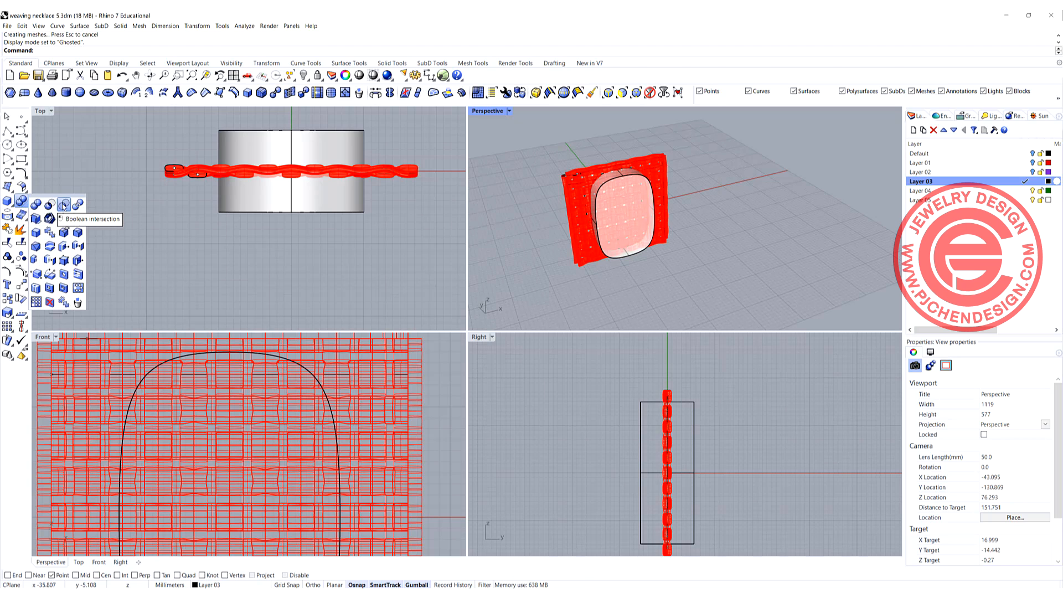
click(61, 203)
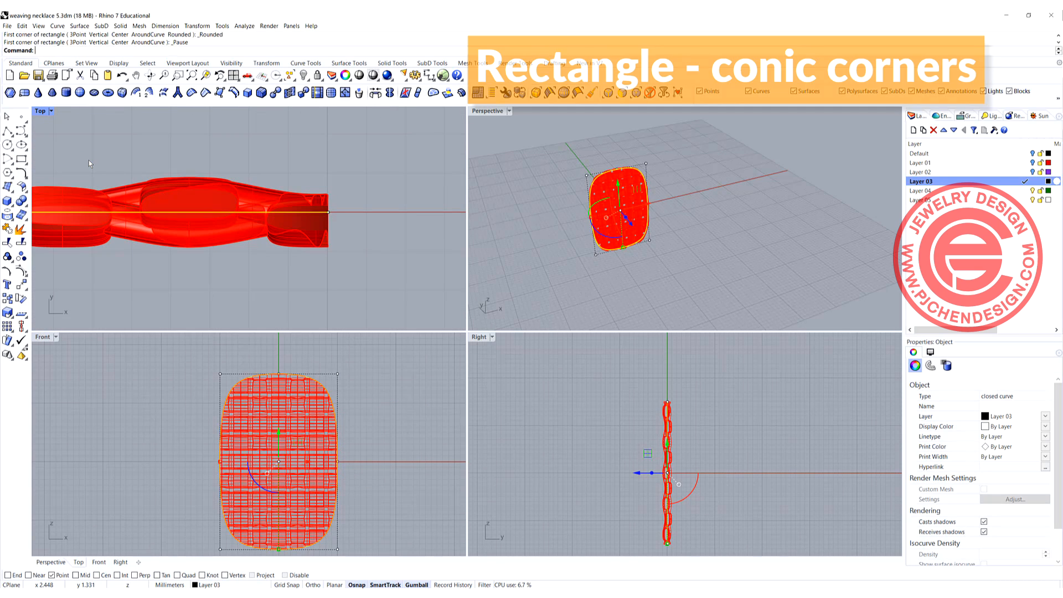
Step: Draw a small rectangle with conic corners at the woven panel's edge in Top view
click(330, 215)
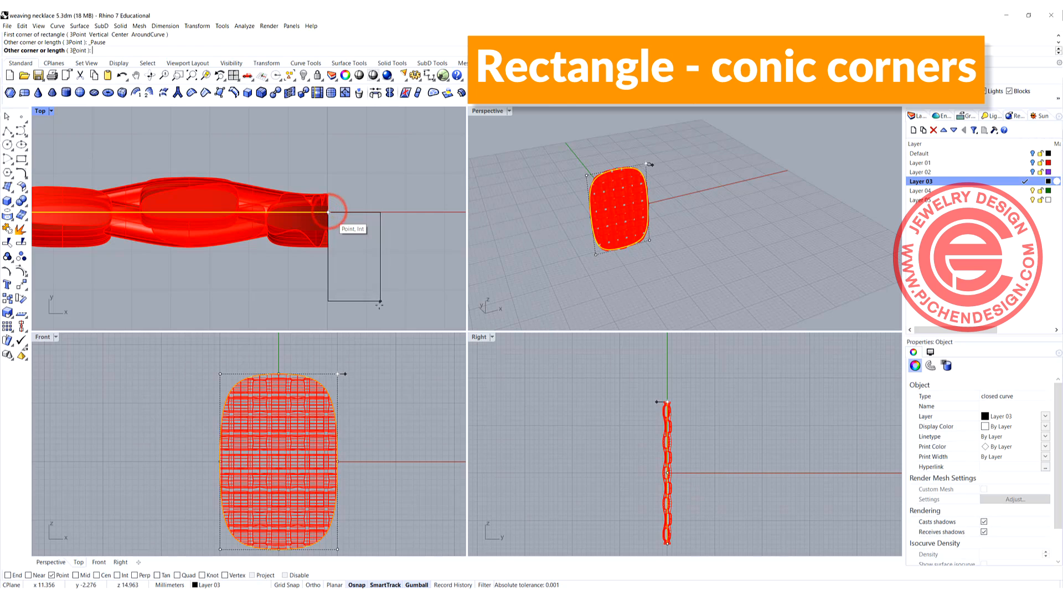
click(380, 316)
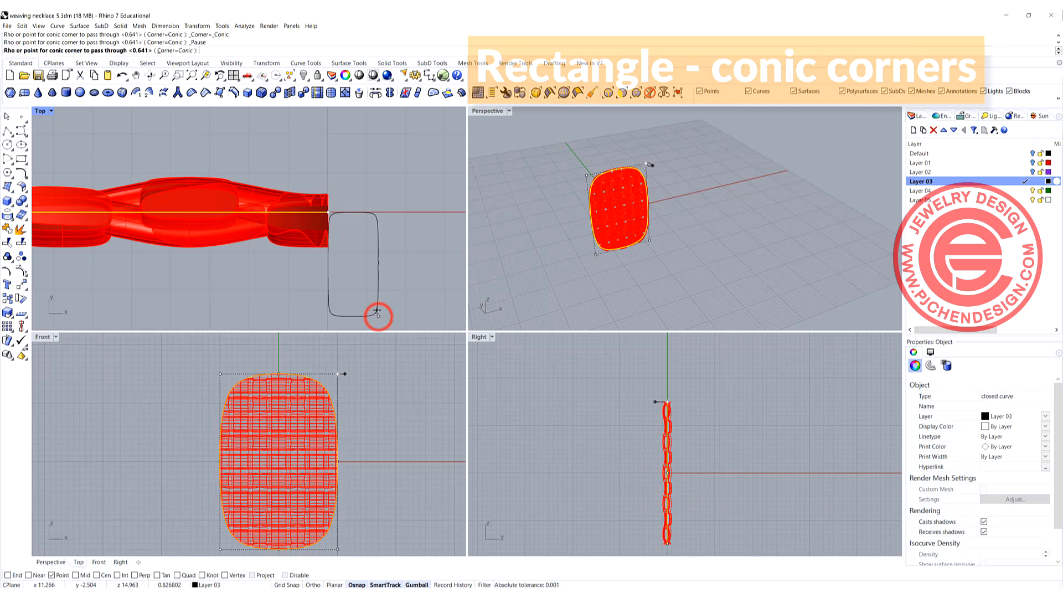
click(377, 315)
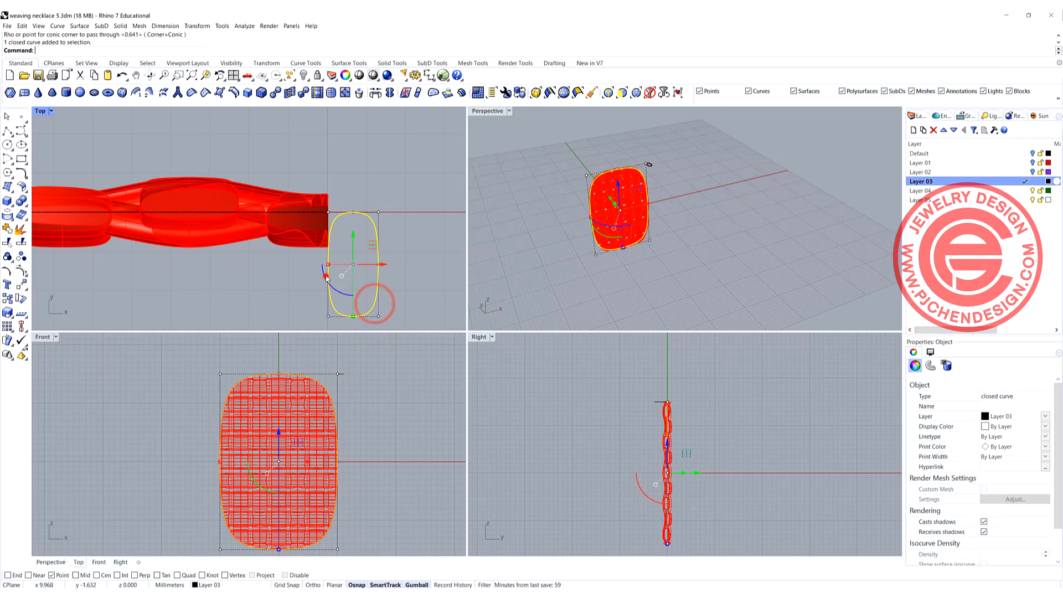
Step: Move the rounded profile so it sits centred on the panel's edge
click(10, 282)
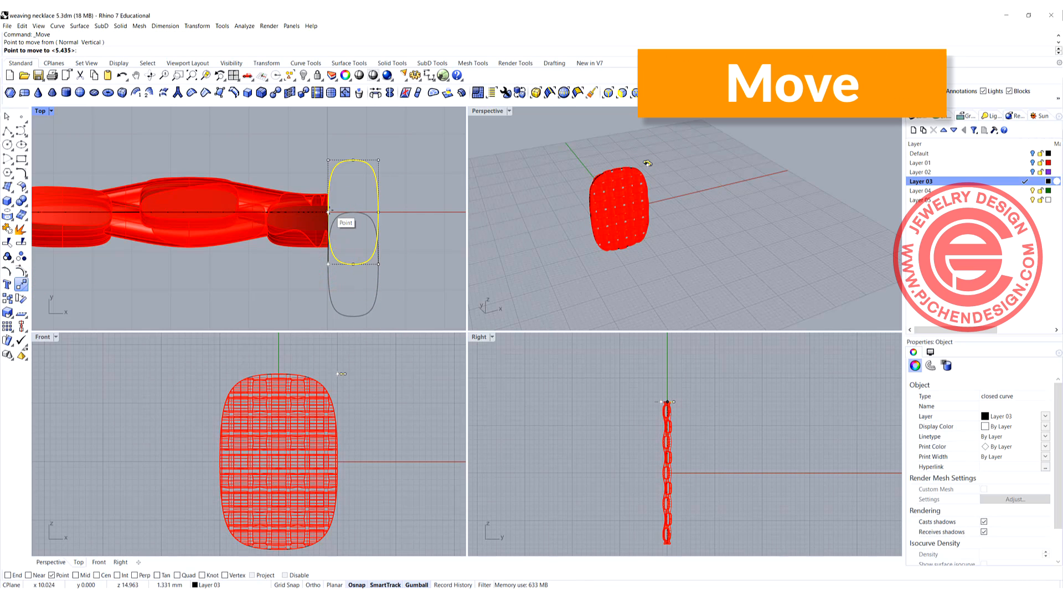
click(413, 273)
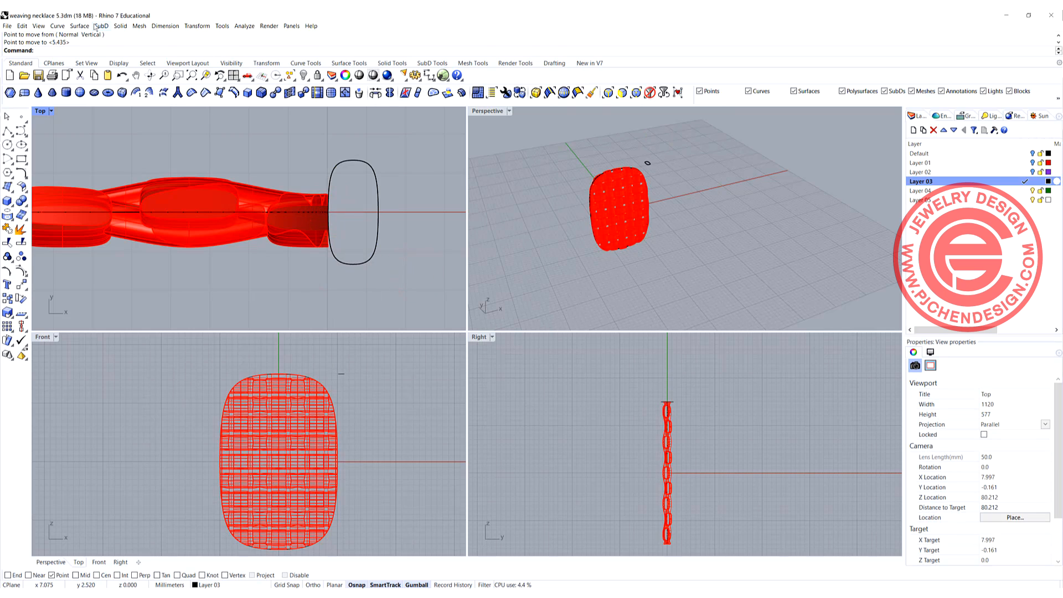
click(120, 26)
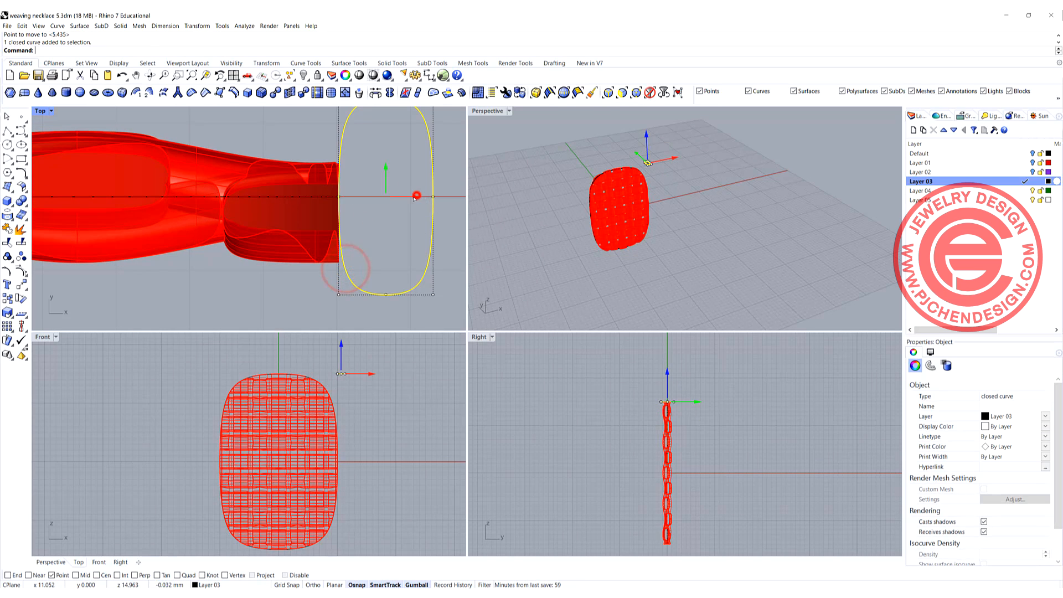
click(257, 215)
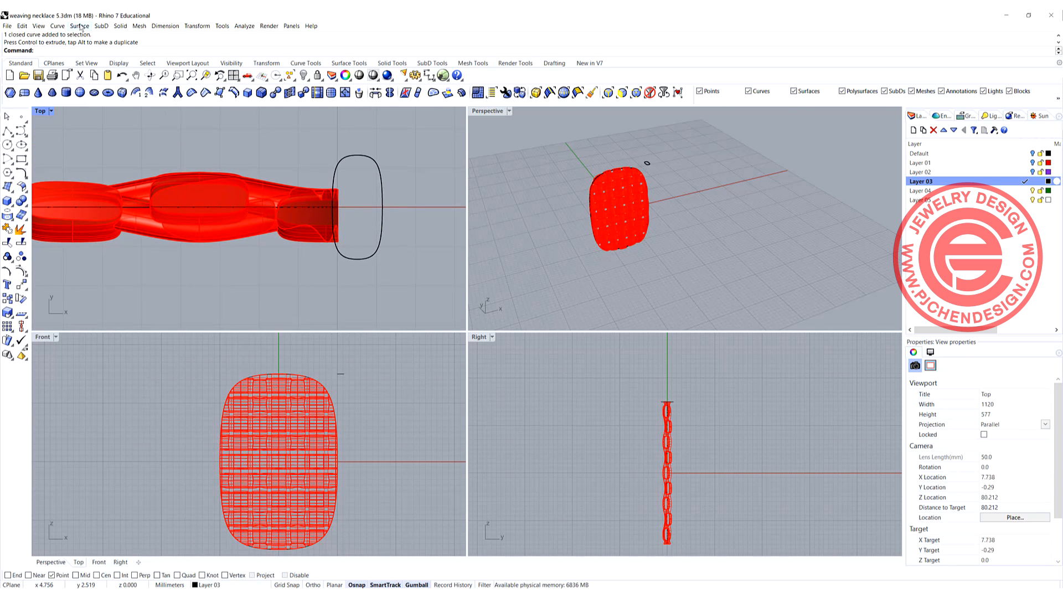
click(114, 54)
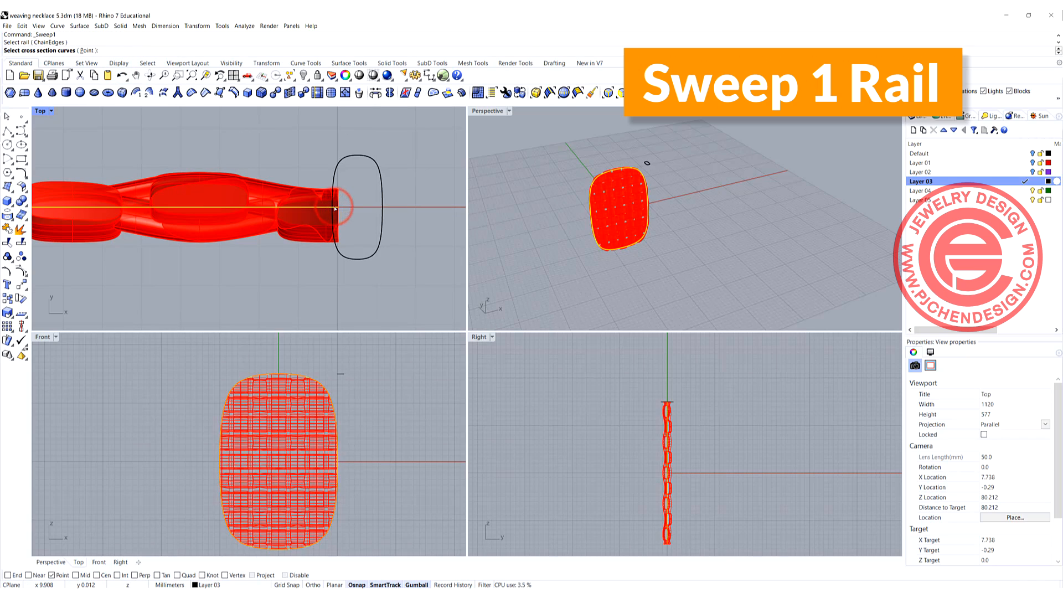
click(335, 209)
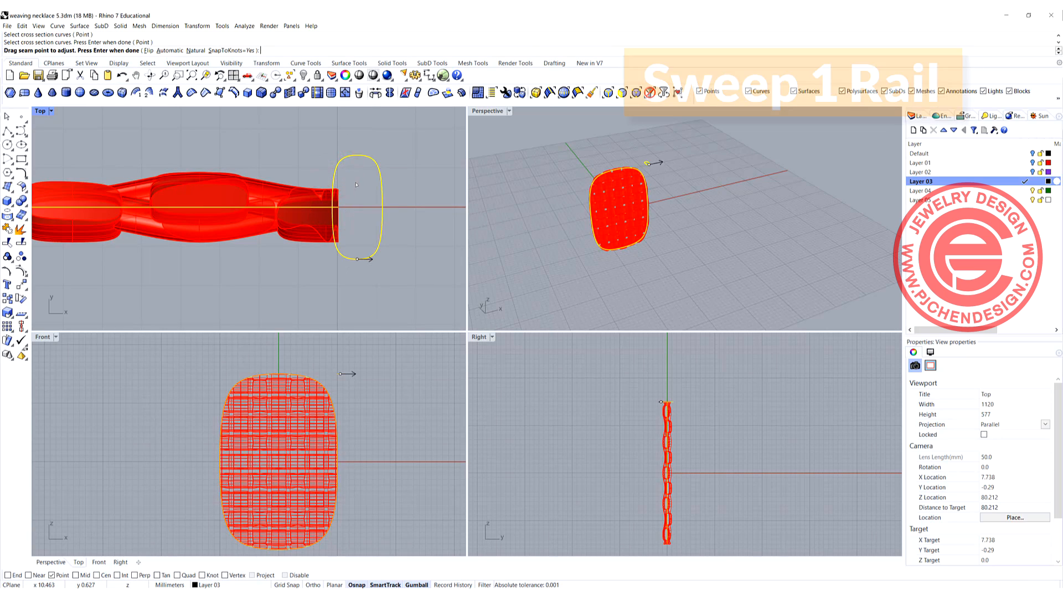
key(Return)
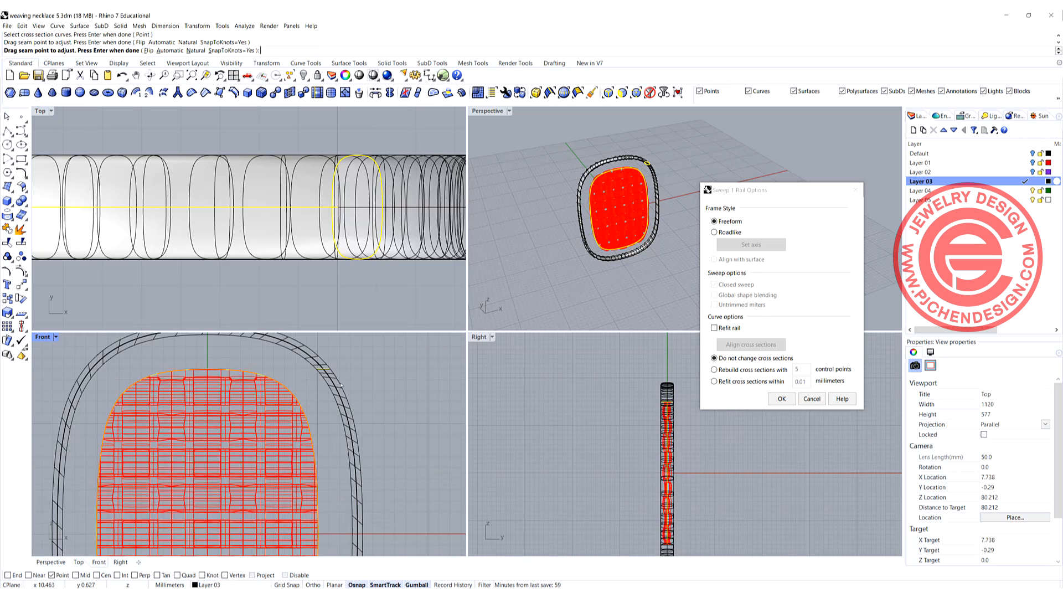
mouse_move(312, 381)
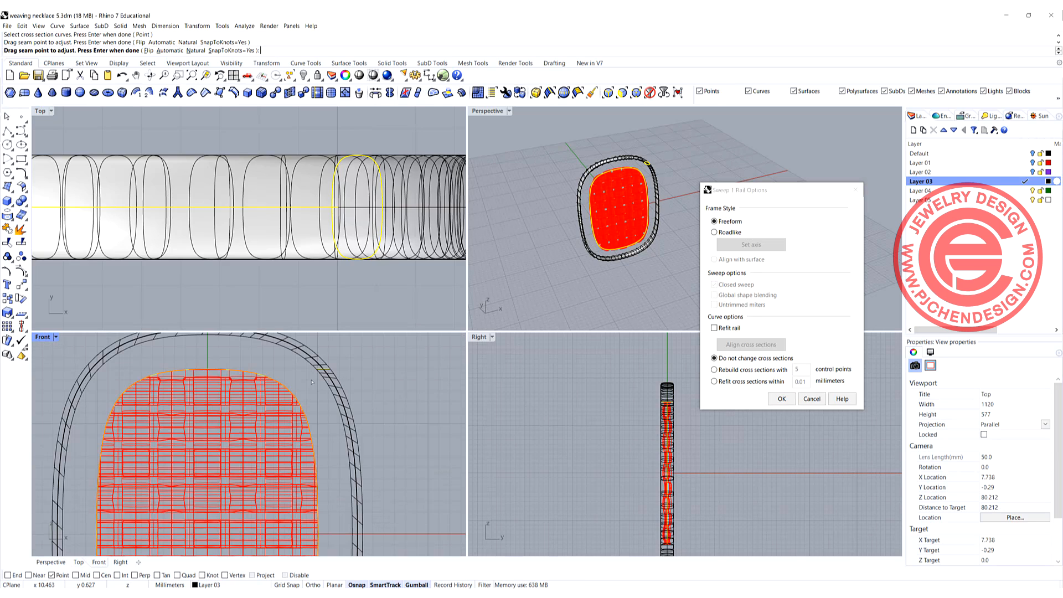
click(812, 399)
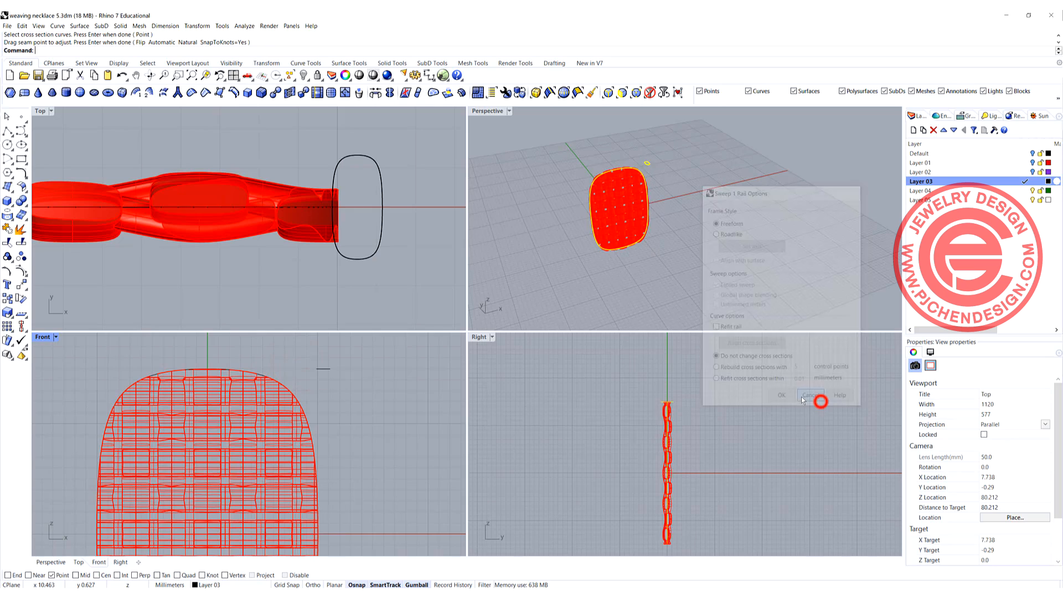
click(809, 395)
text(Project)
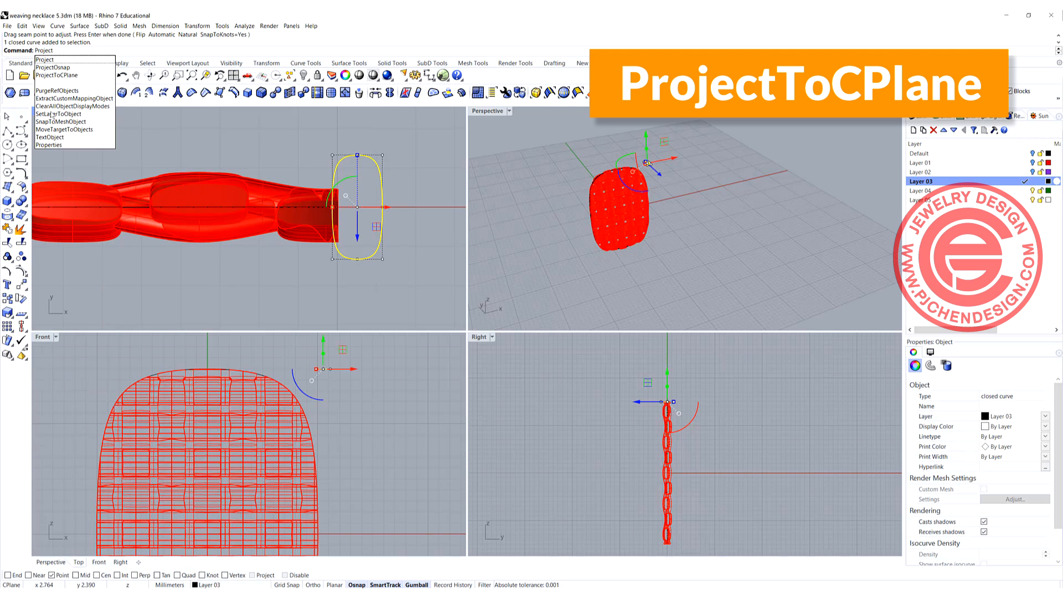
Step: Project the profile flat, delete the original, and Sweep1 it along the panel edge
click(57, 74)
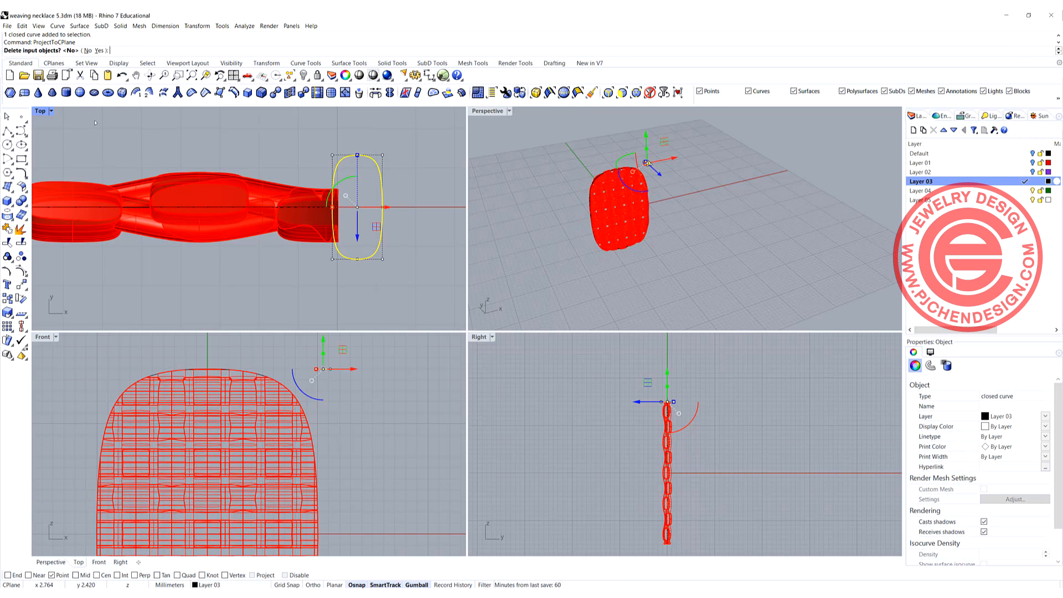
click(88, 42)
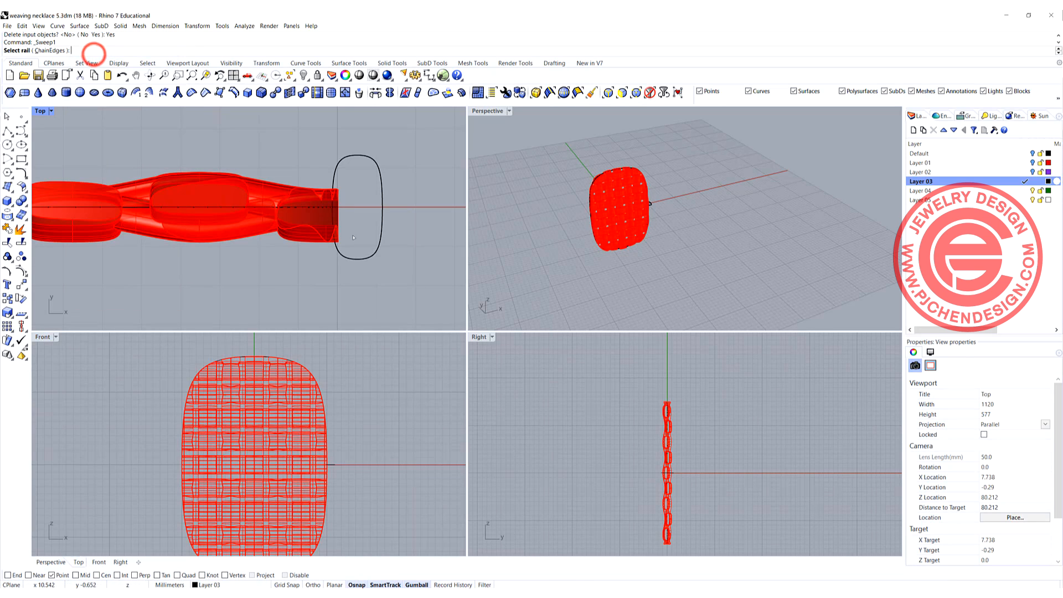
click(369, 166)
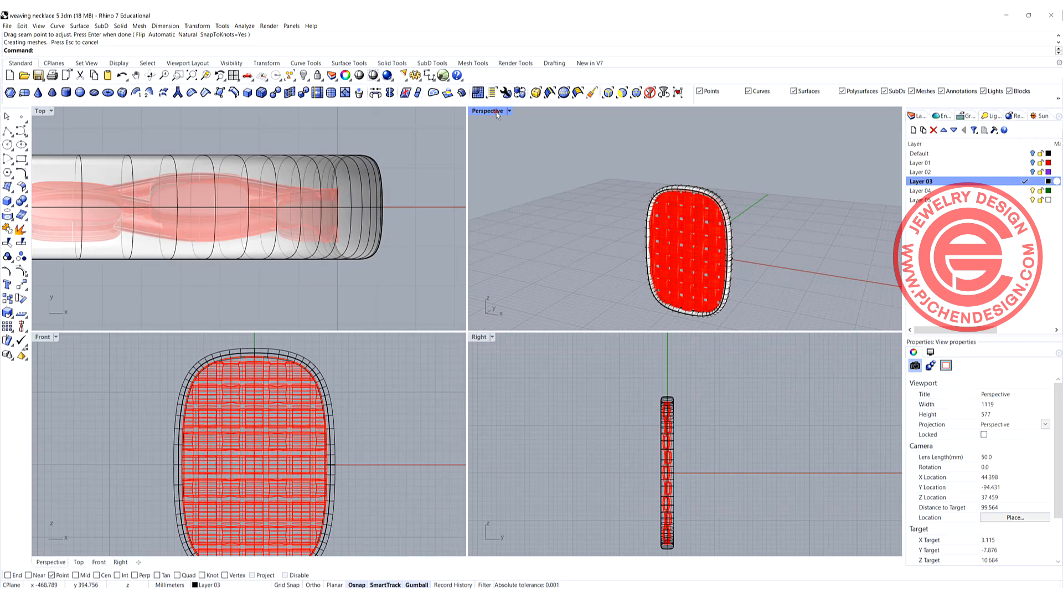
double_click(486, 111)
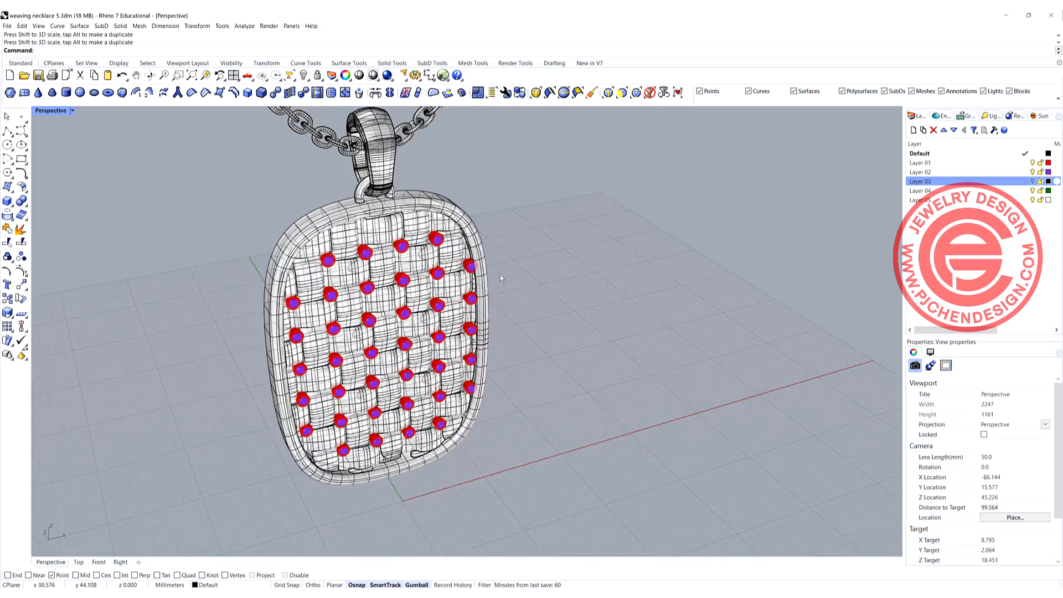
Step: Zoom the maximized Perspective view and switch it to Rendered display mode
scroll(up, 3)
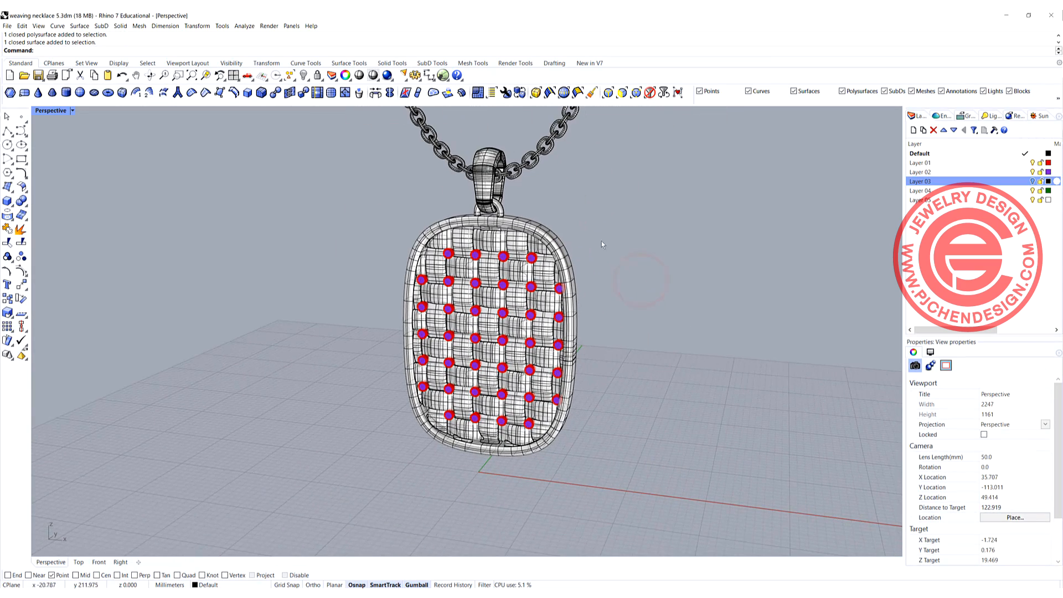
click(71, 111)
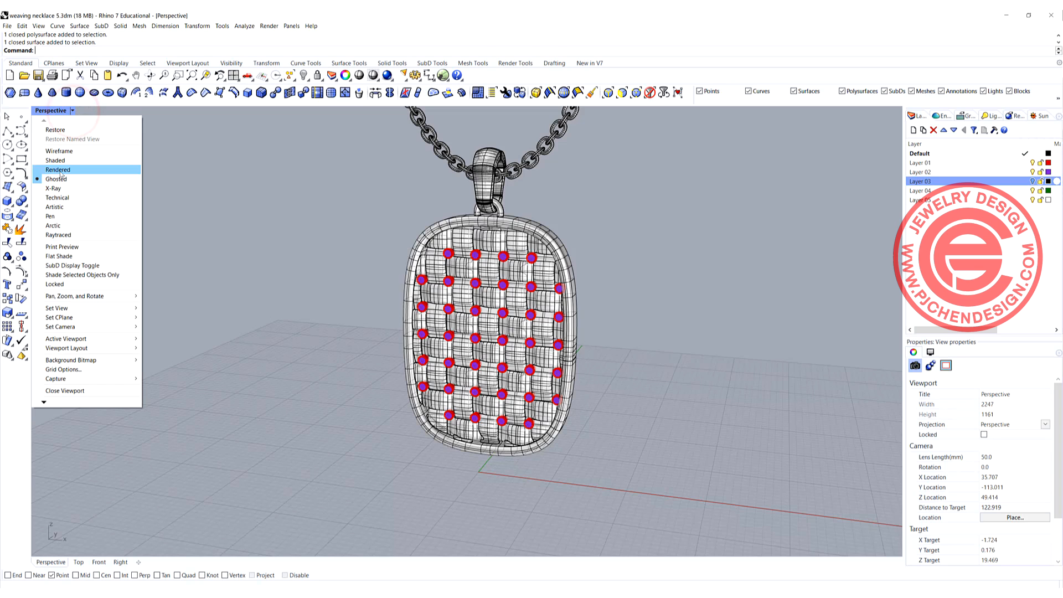
click(58, 169)
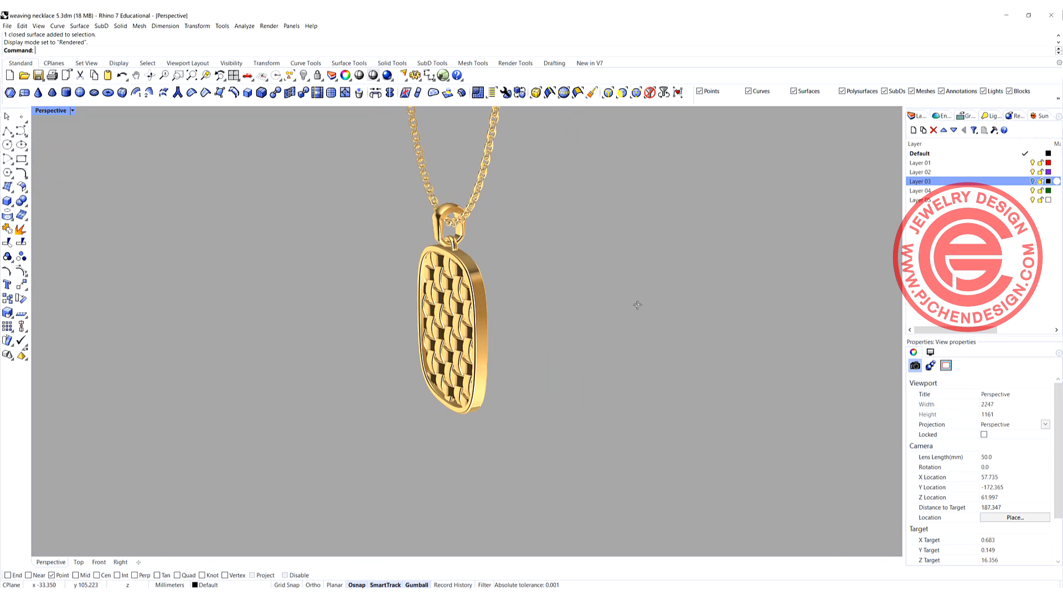